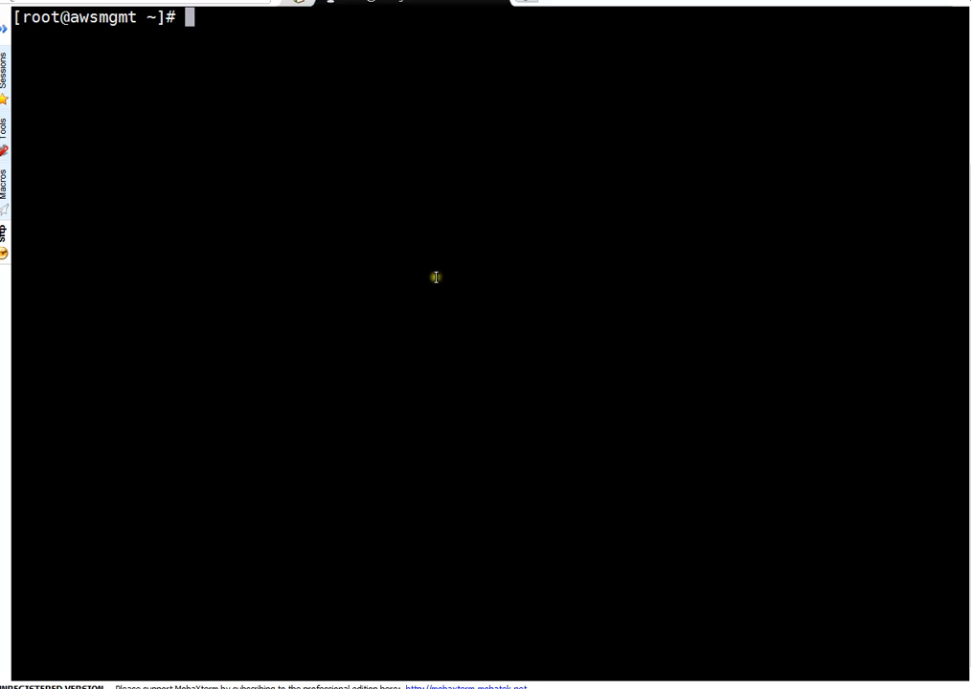
pyautogui.moveTo(429, 288)
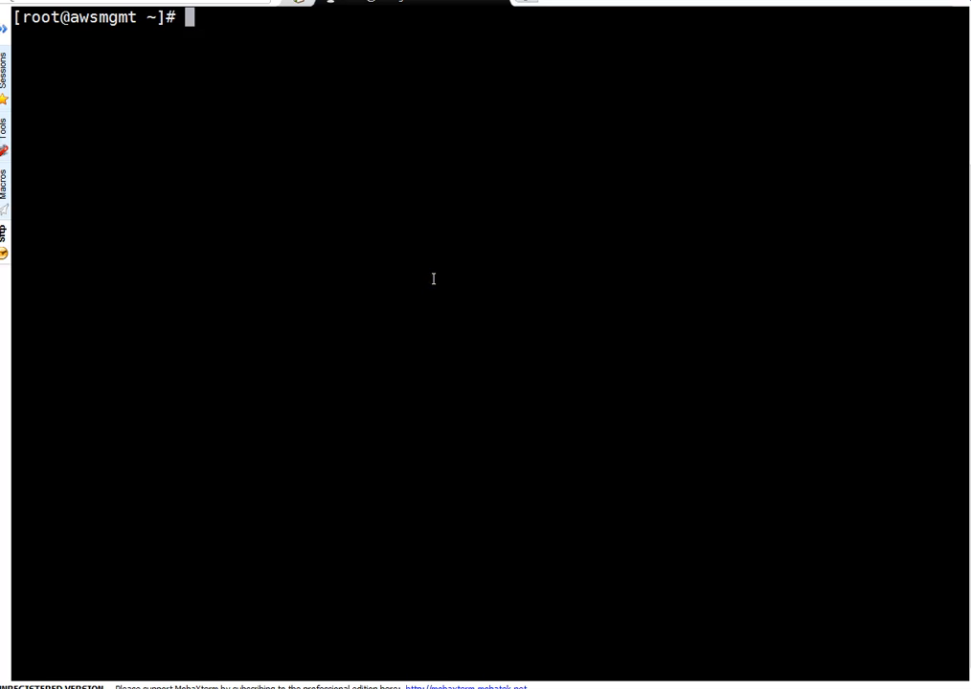
# - Compose aws cloudwatch list-metrics --namespace AWS/EC2 --output table | more with the corrected double-dash flag
pyautogui.write('aws cloudwatch list-metrics --namespace AWS/EC2 -output table | more')
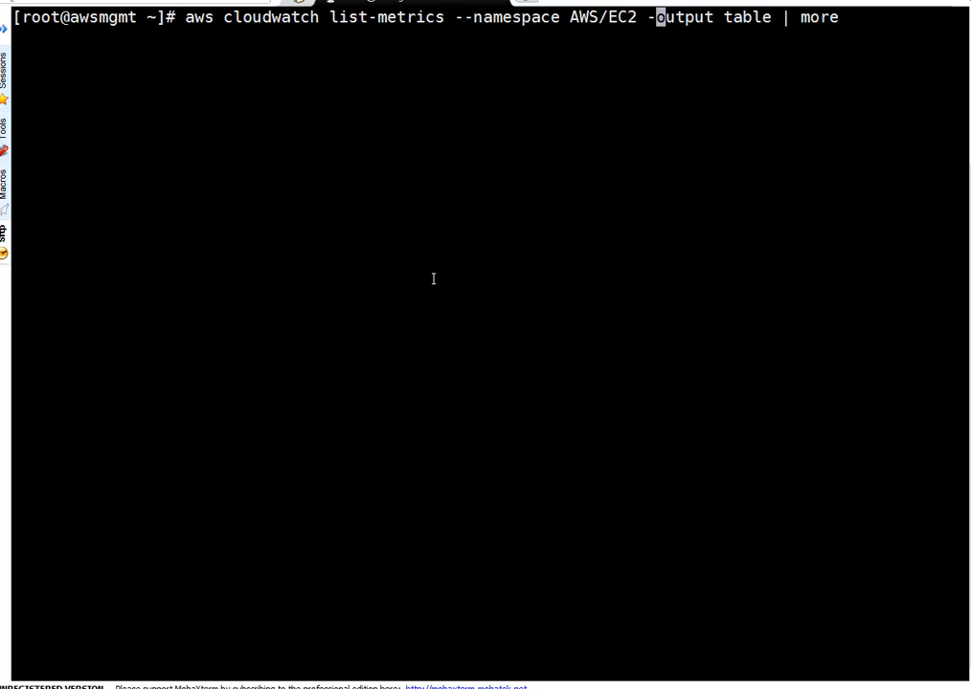
pyautogui.write('-')
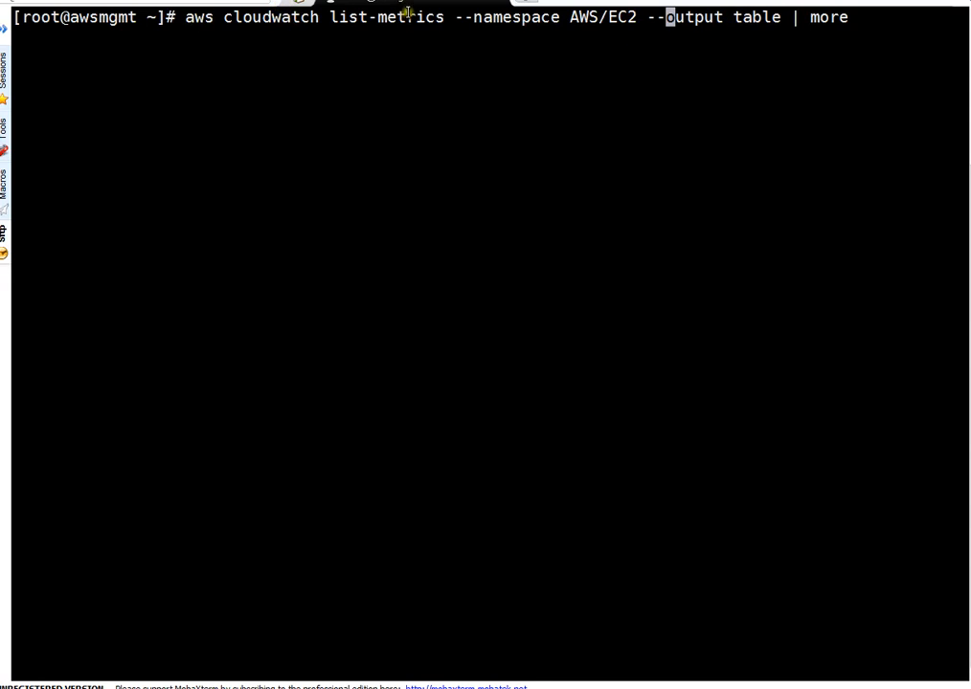
pyautogui.moveTo(517, 28)
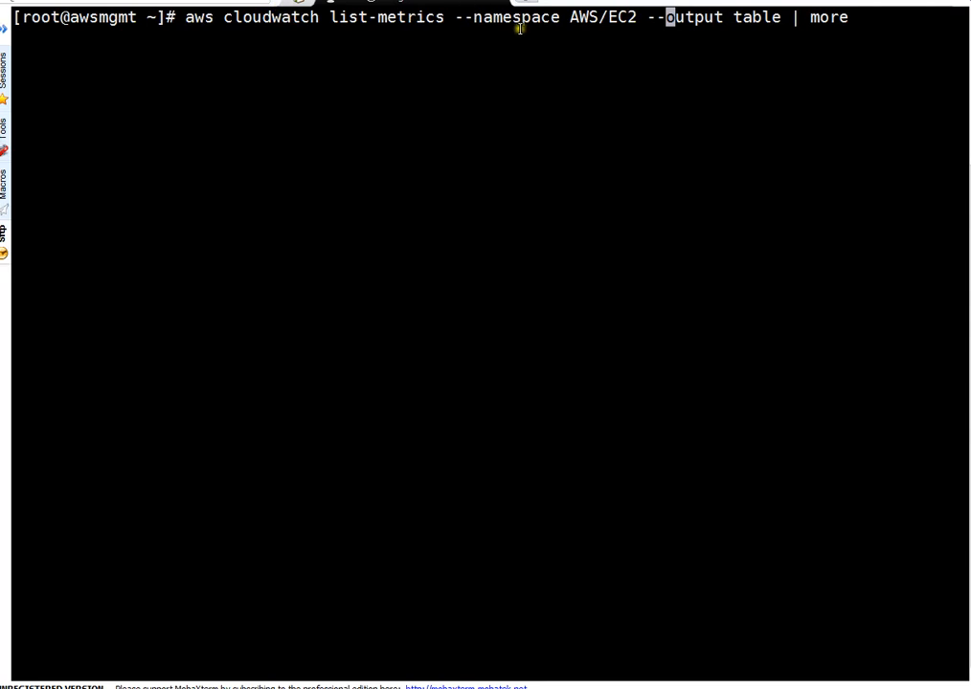
pyautogui.moveTo(693, 15)
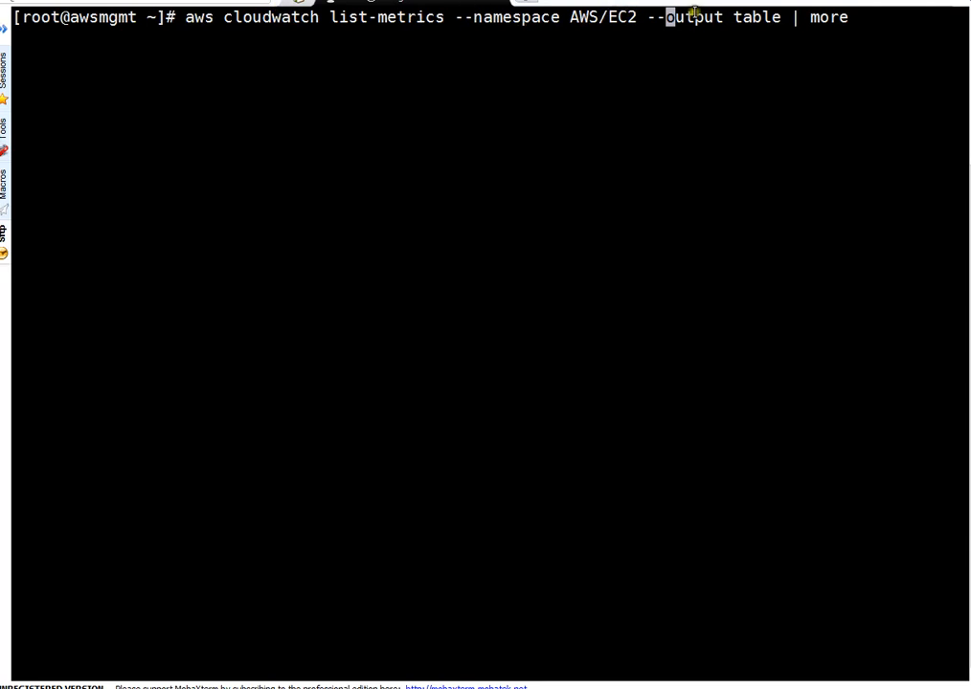
pyautogui.moveTo(820, 100)
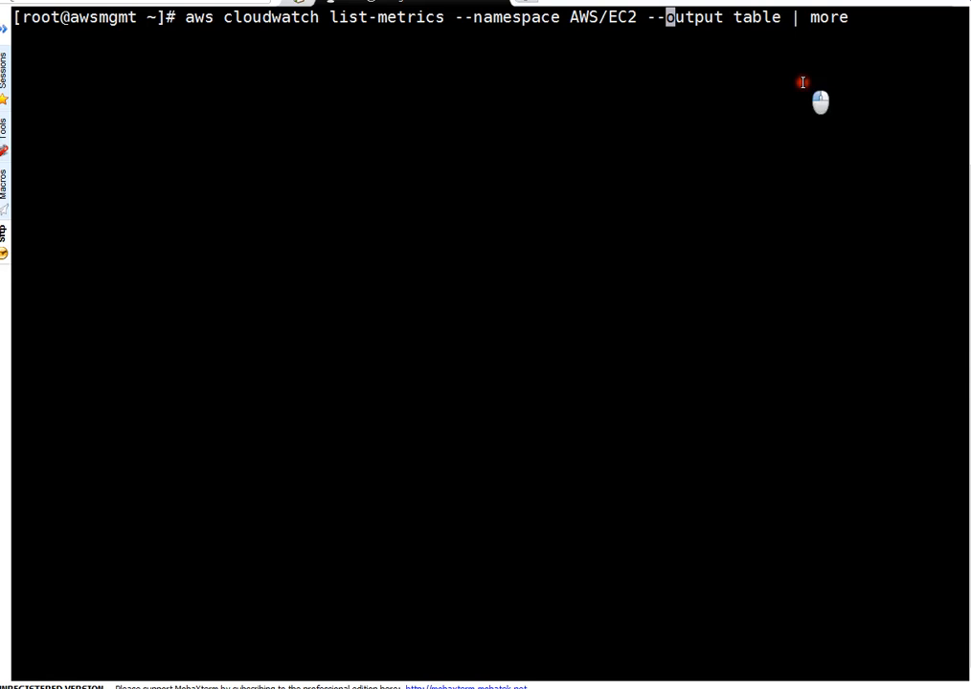
pyautogui.moveTo(803, 83)
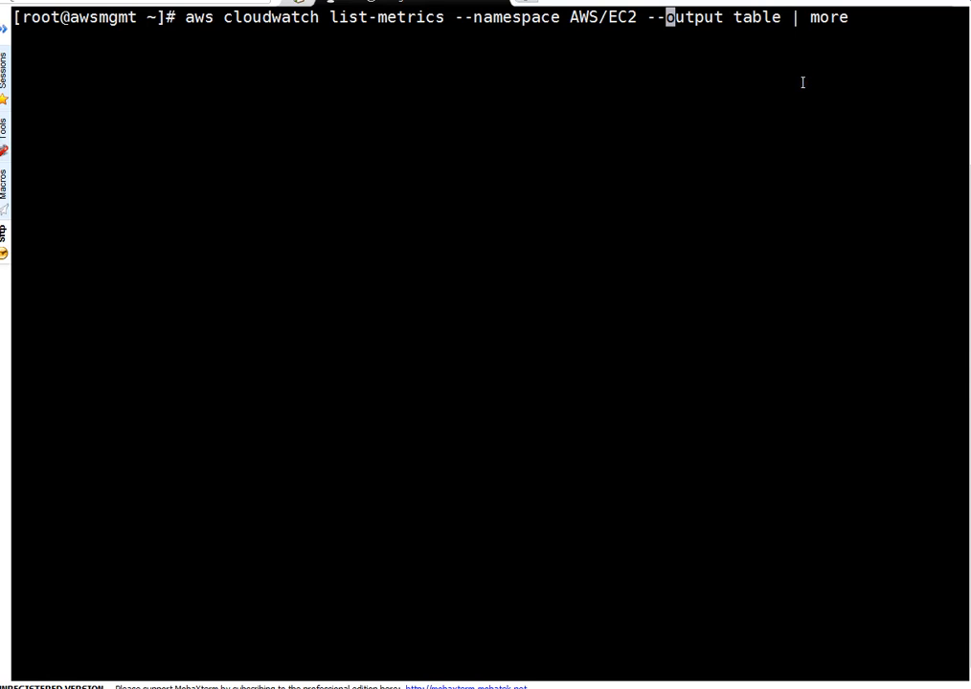
pyautogui.press('Return')
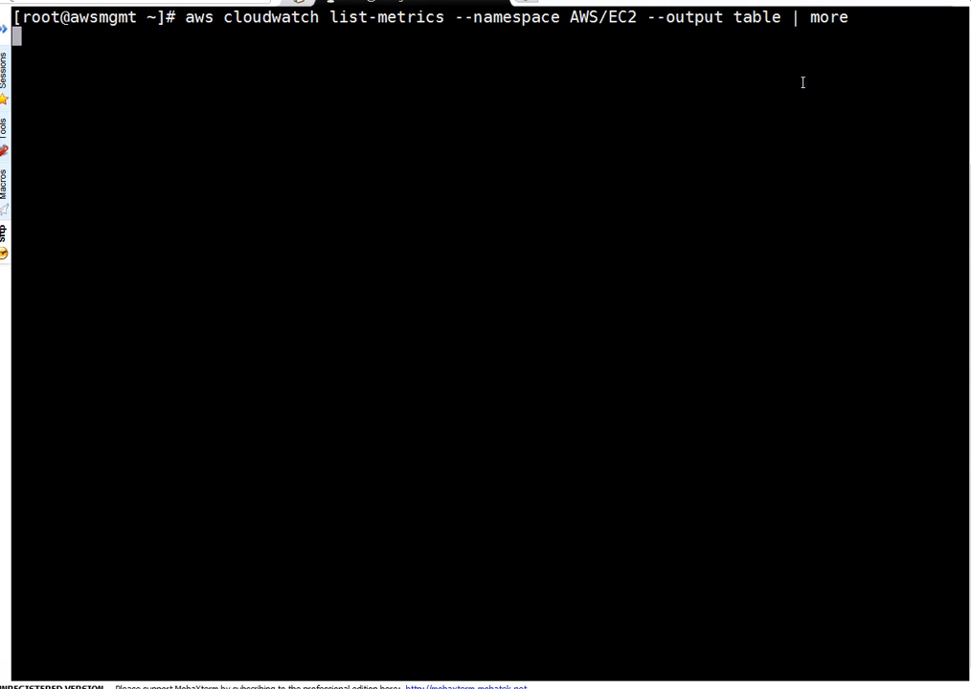
# - Run list-metrics, page through the EC2 table and copy the StatusCheckFailed_System metric name
pyautogui.press('Return')
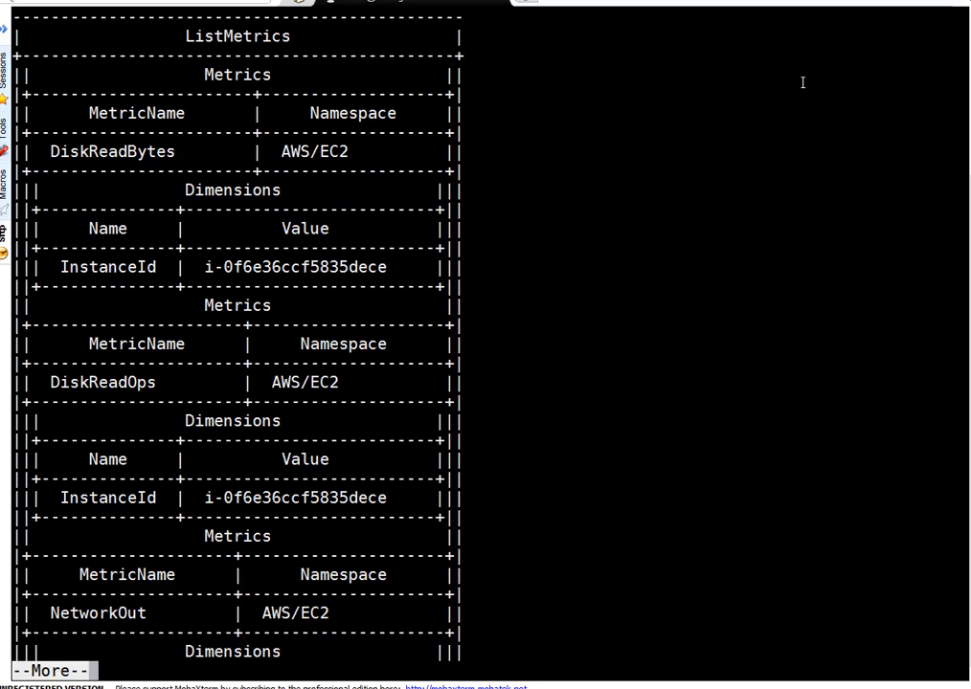
pyautogui.moveTo(209, 222)
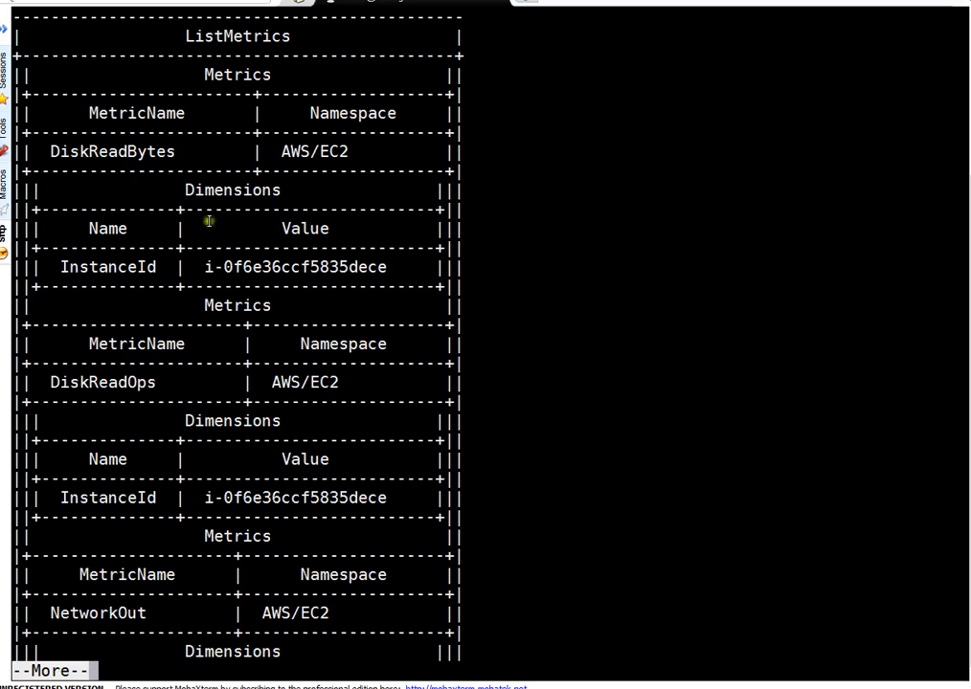
pyautogui.moveTo(304, 366)
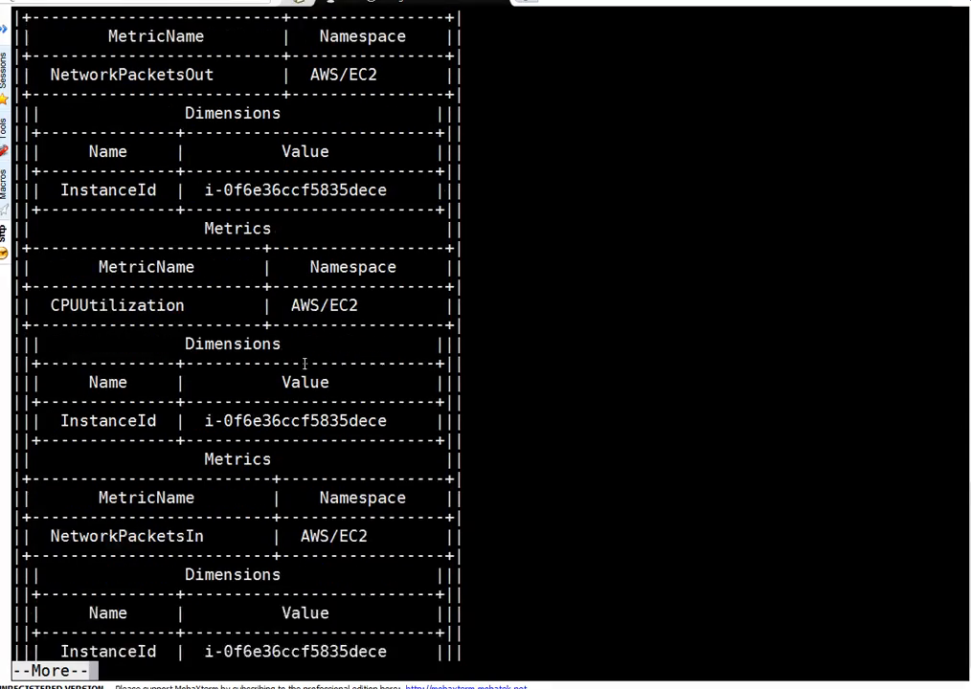
pyautogui.scroll(-3)
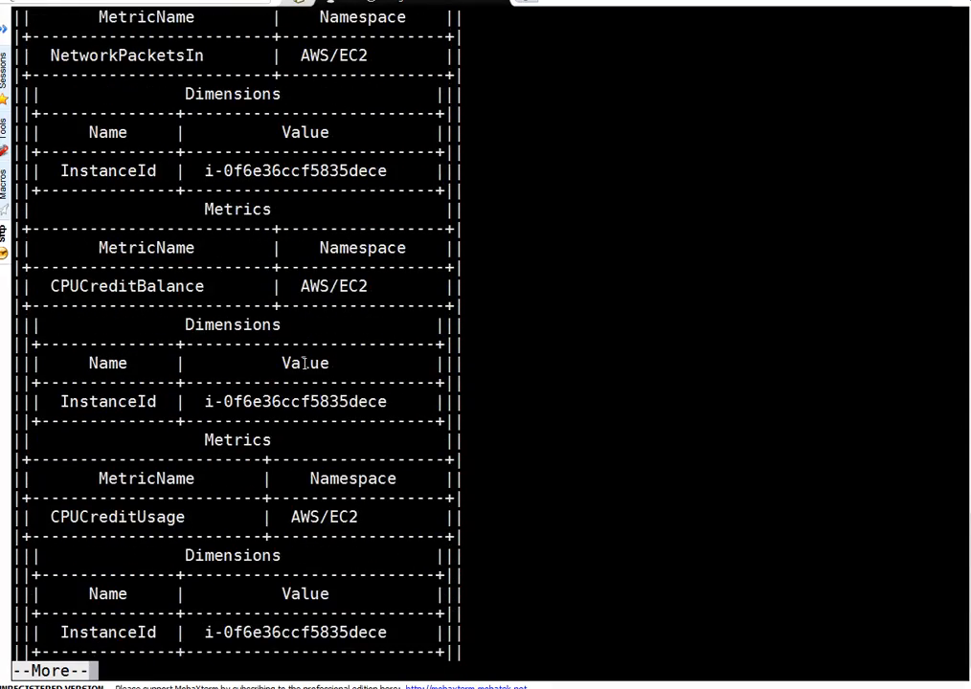
pyautogui.scroll(-3)
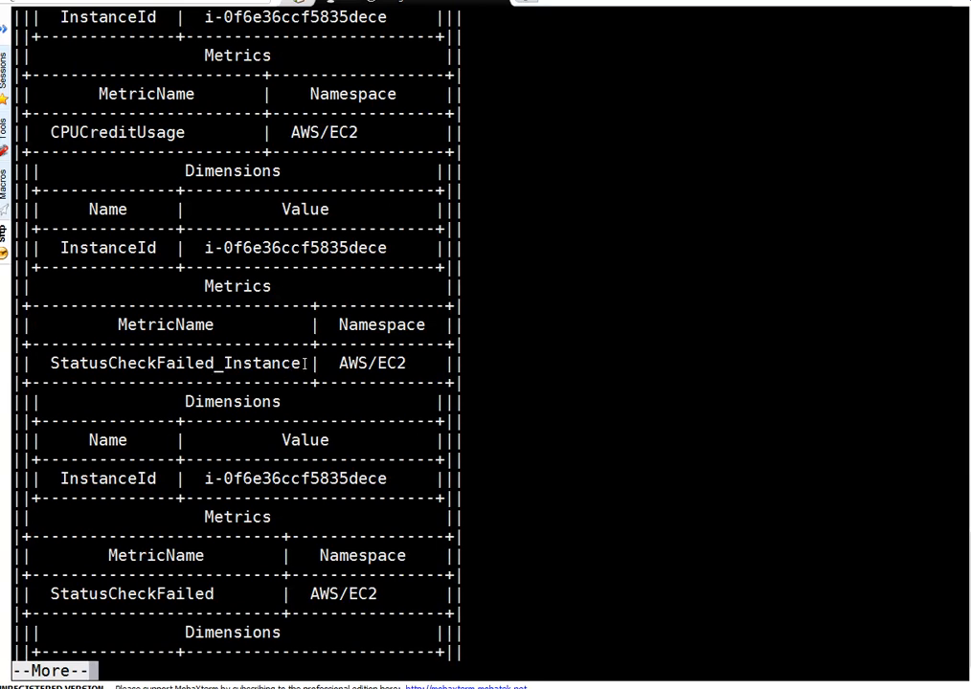
pyautogui.scroll(-3)
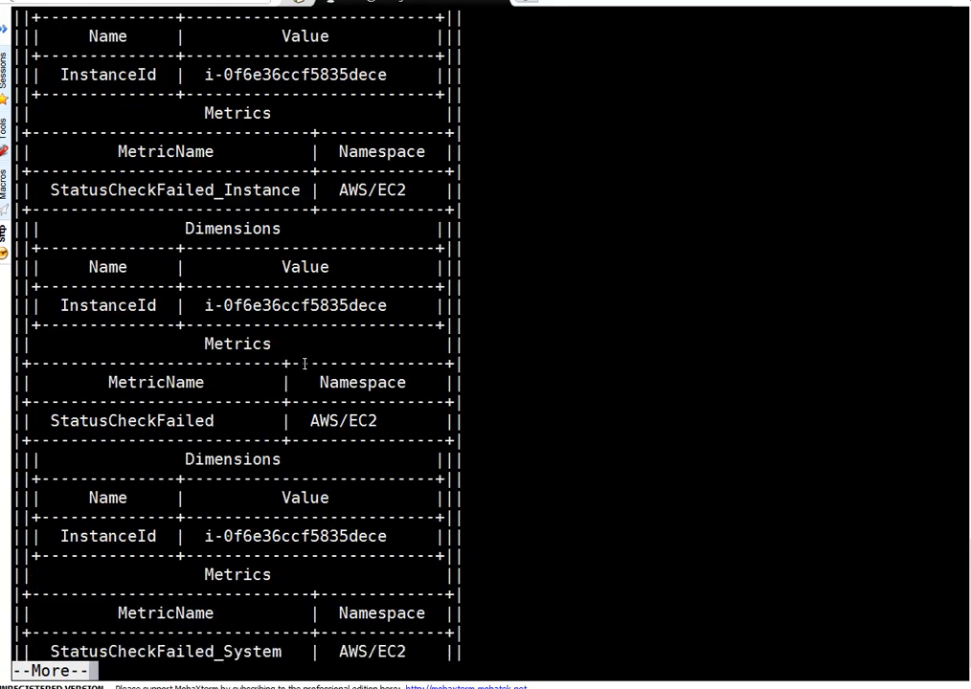
pyautogui.scroll(-3)
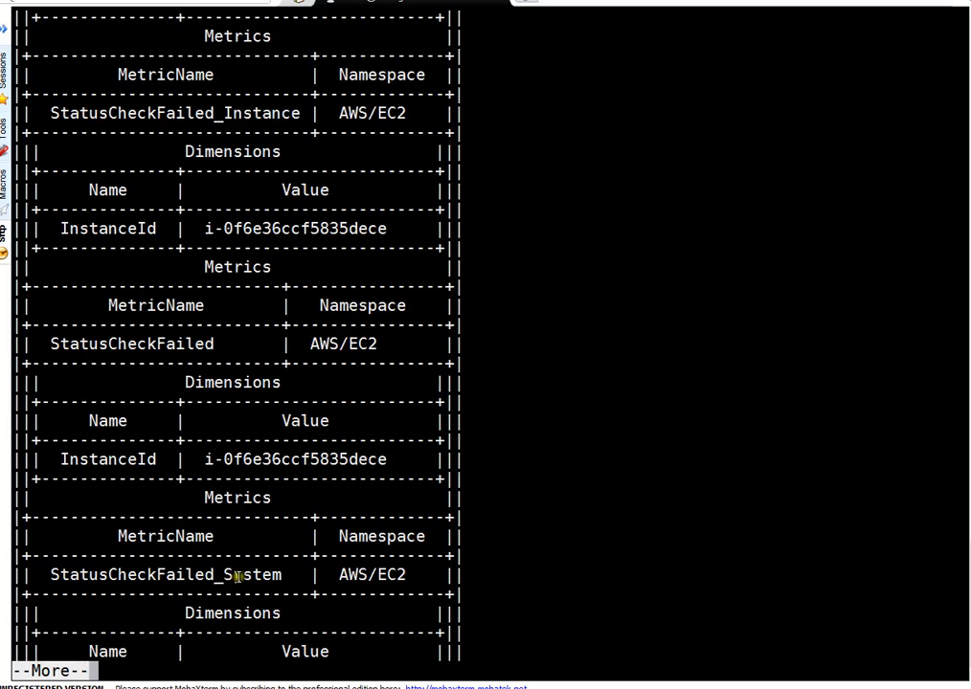
pyautogui.doubleClick(165, 575)
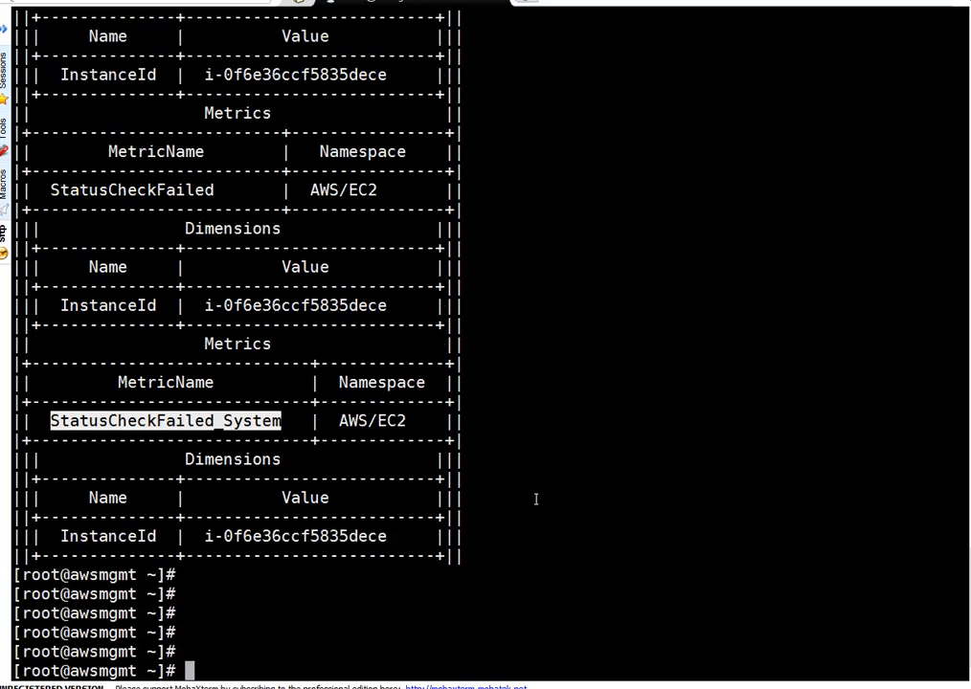
pyautogui.scroll(-3)
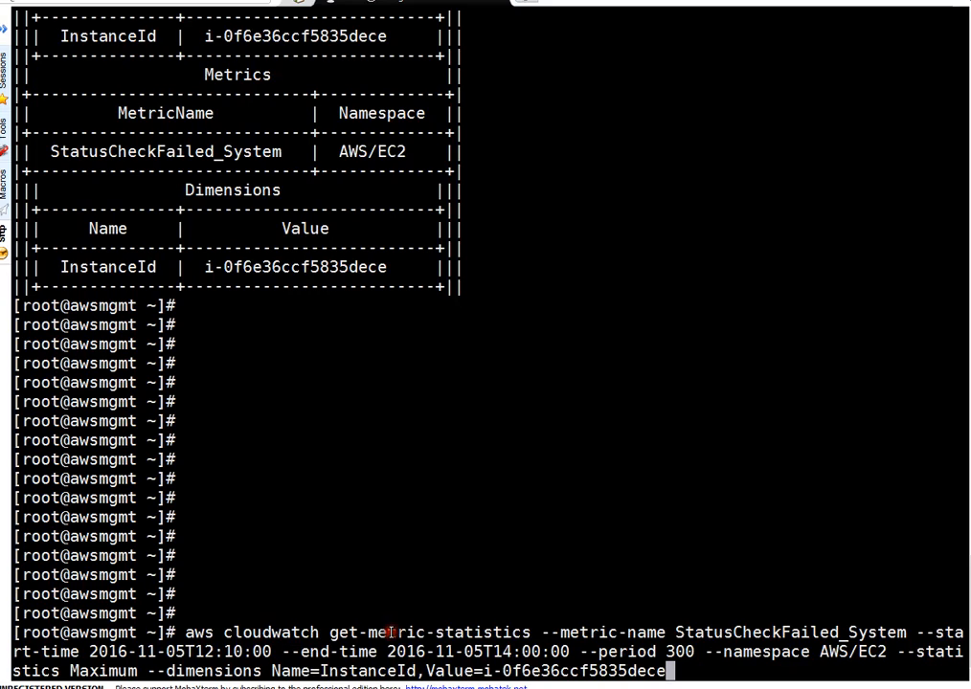
# - Review the get-metric-statistics parameters (end time, InstanceId dimension) and run it to return Maximum 0.0 datapoints
pyautogui.doubleClick(429, 632)
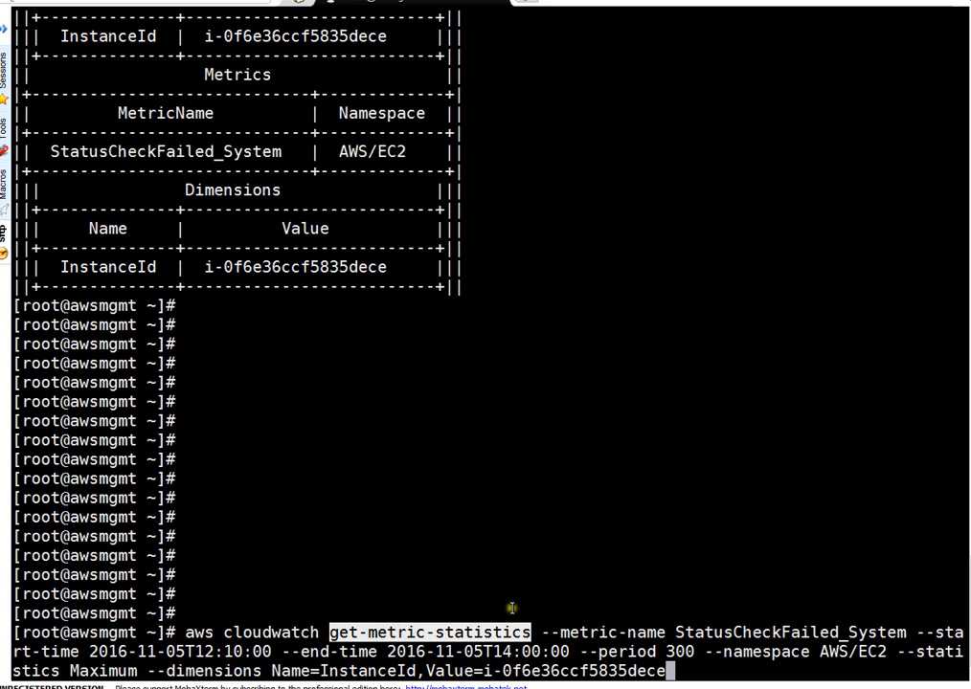
pyautogui.moveTo(509, 601)
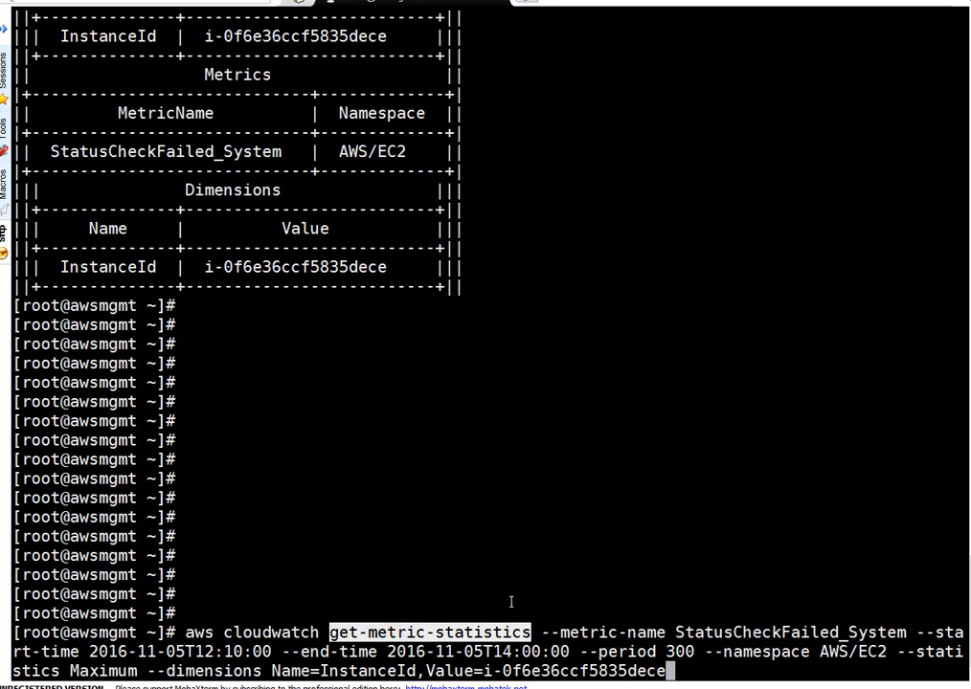
pyautogui.doubleClick(270, 632)
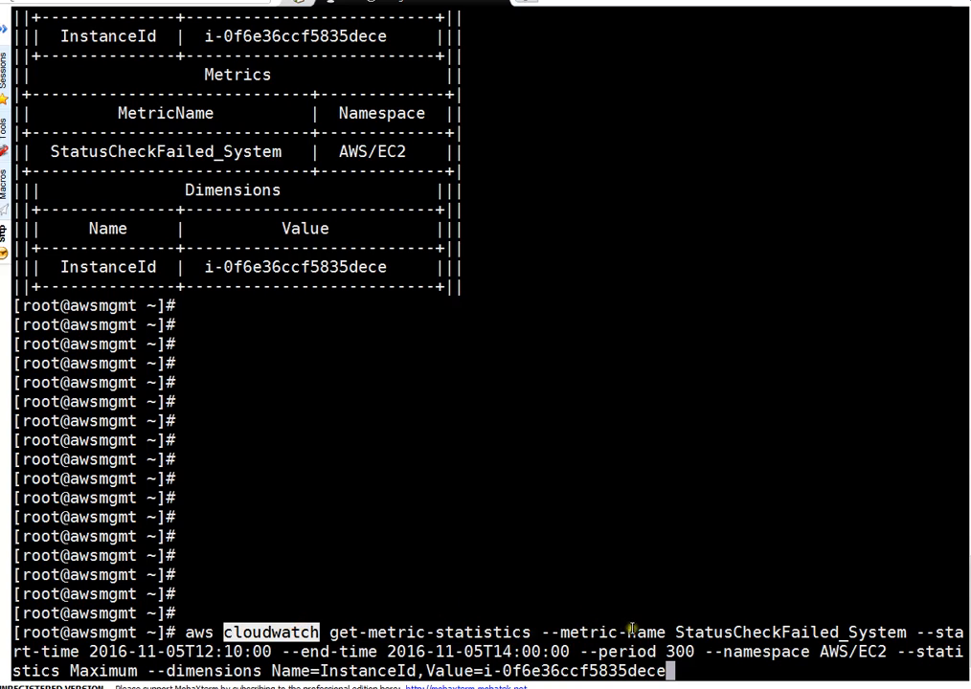
pyautogui.doubleClick(789, 632)
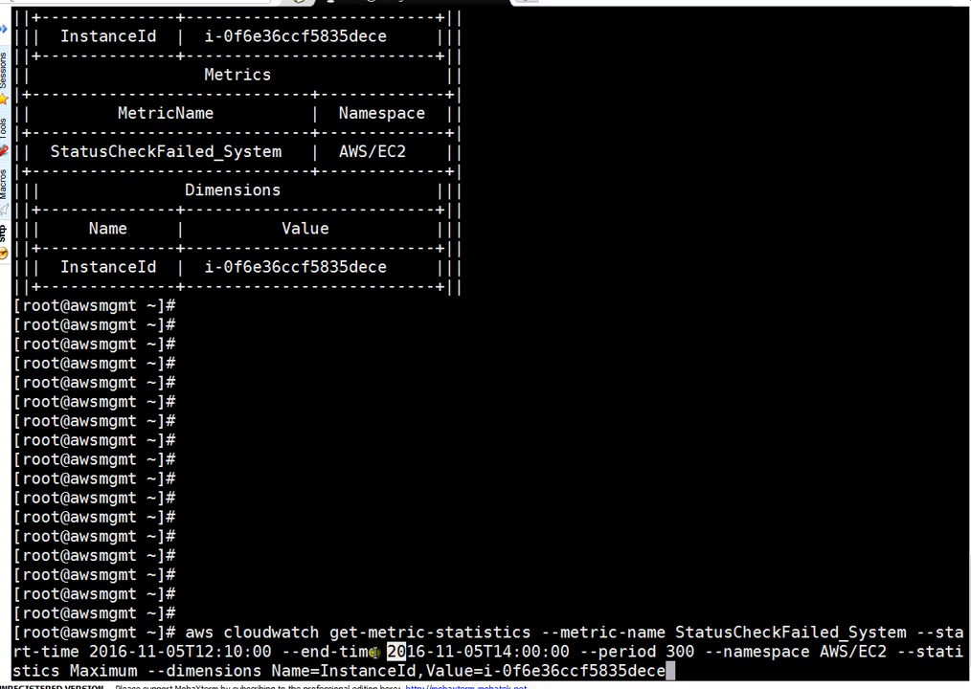
pyautogui.moveTo(245, 617)
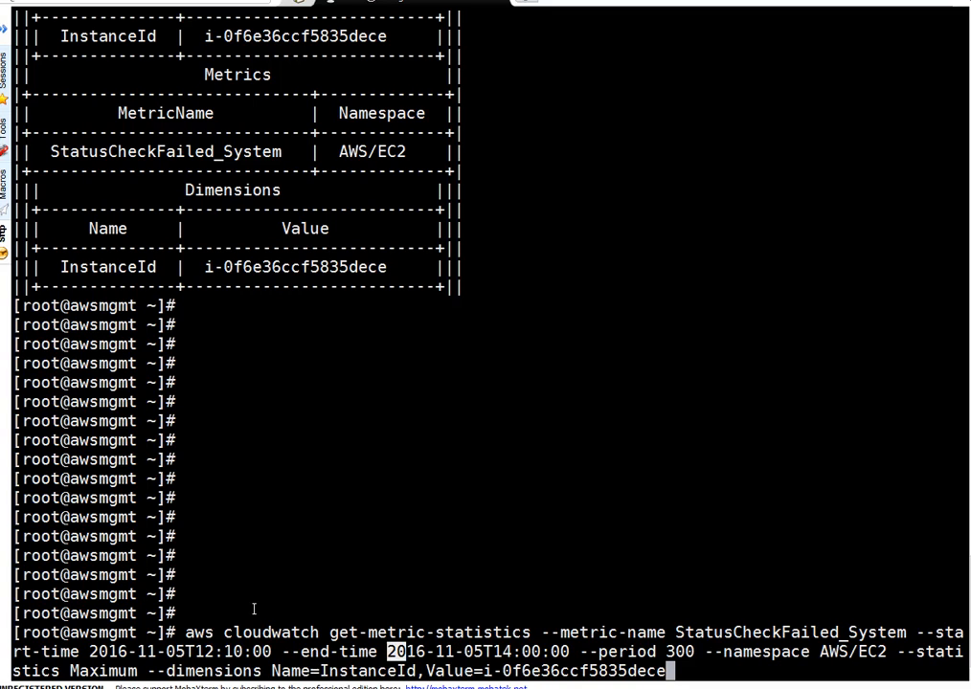
pyautogui.moveTo(340, 563)
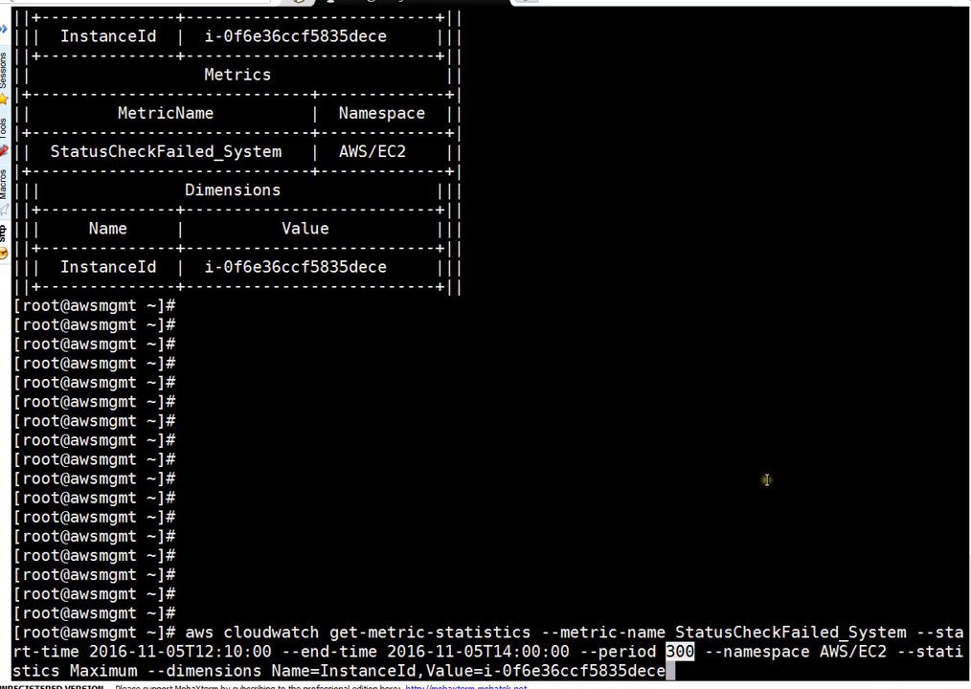
pyautogui.moveTo(851, 651)
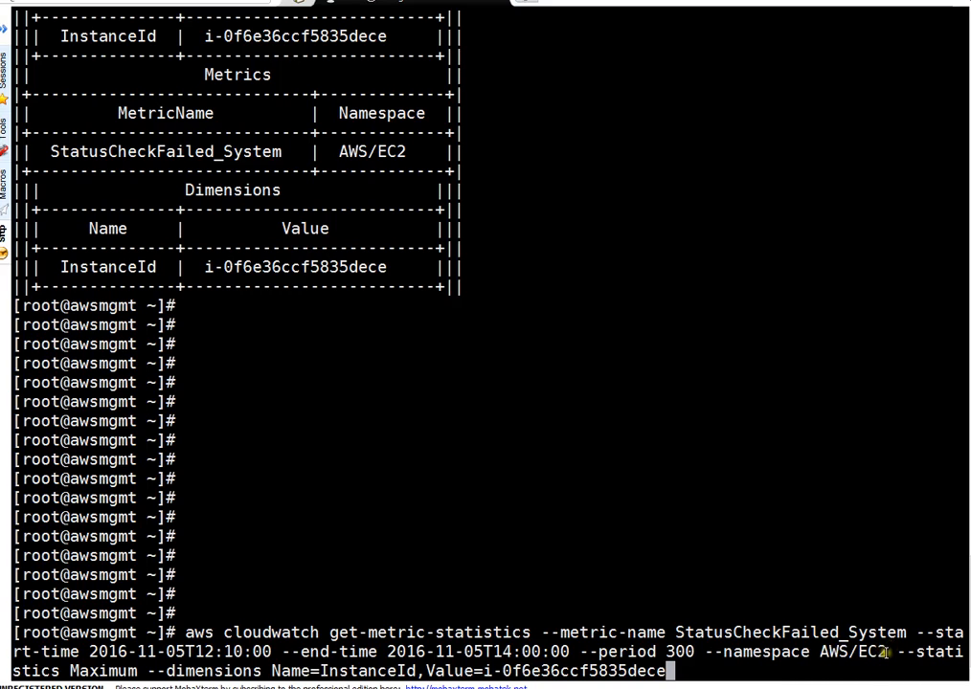
pyautogui.moveTo(948, 655)
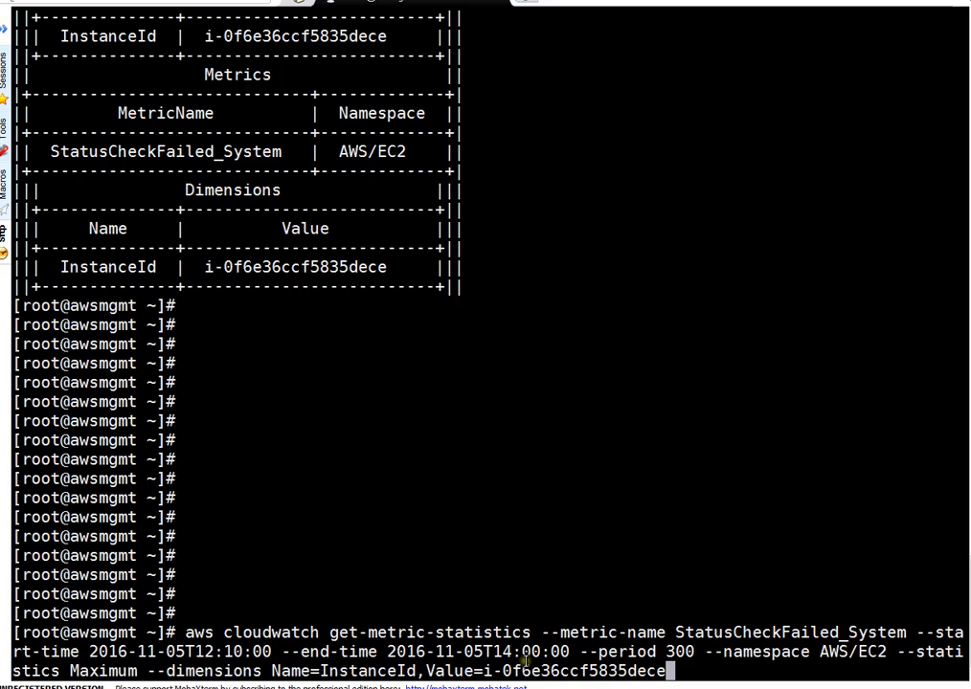
pyautogui.doubleClick(564, 670)
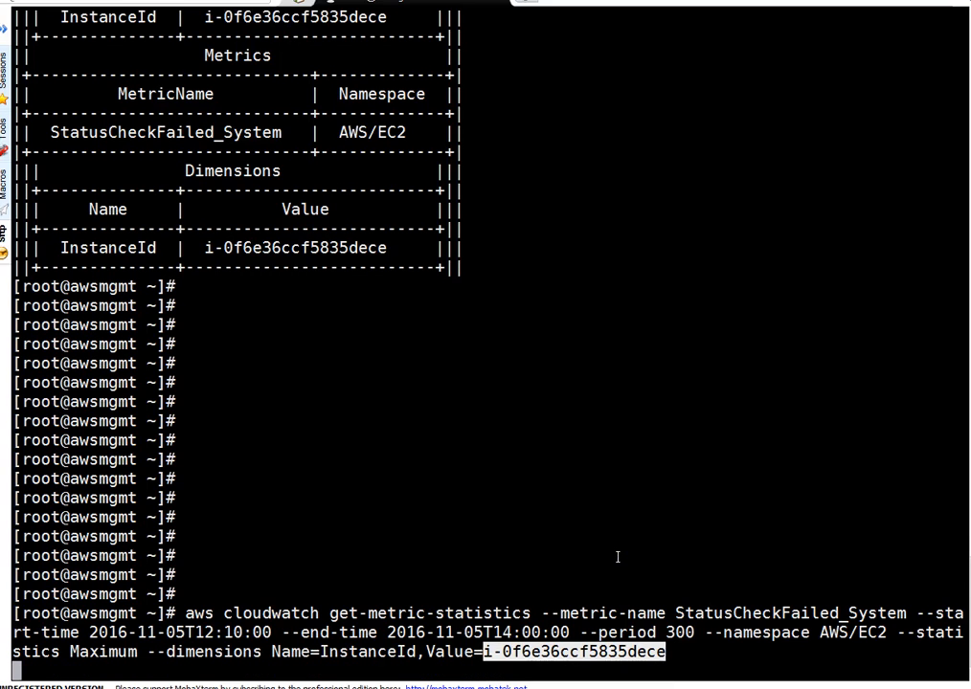
pyautogui.press('Return')
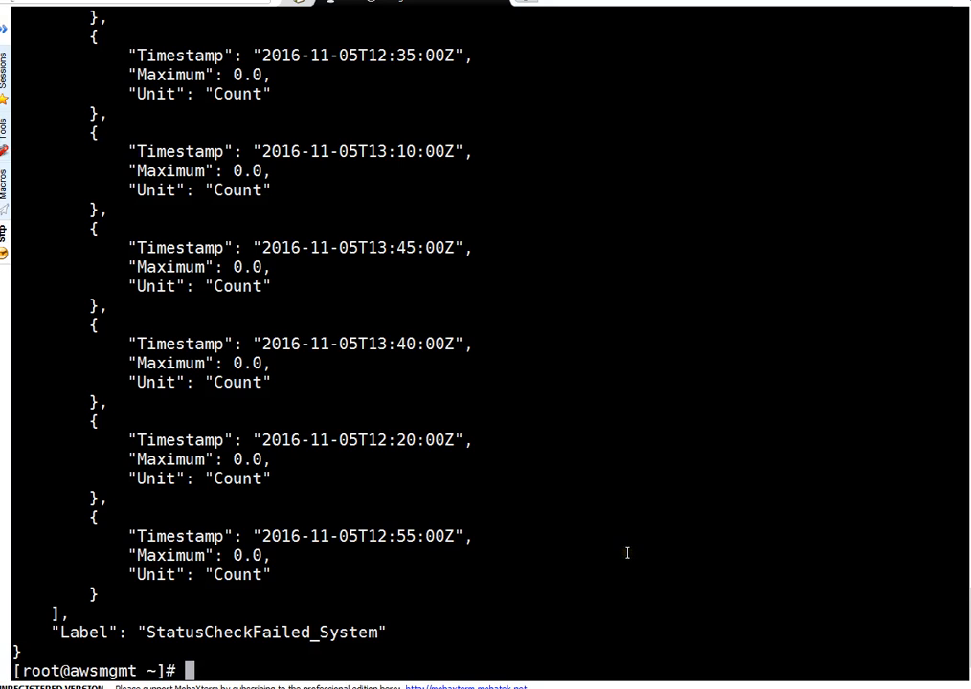
pyautogui.moveTo(393, 444)
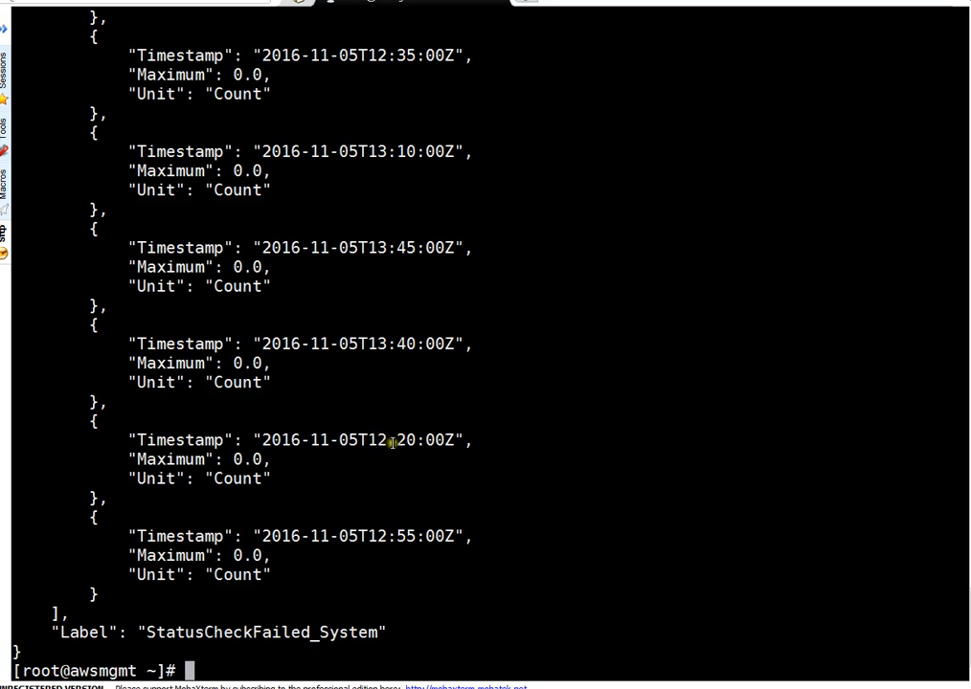
pyautogui.moveTo(389, 322)
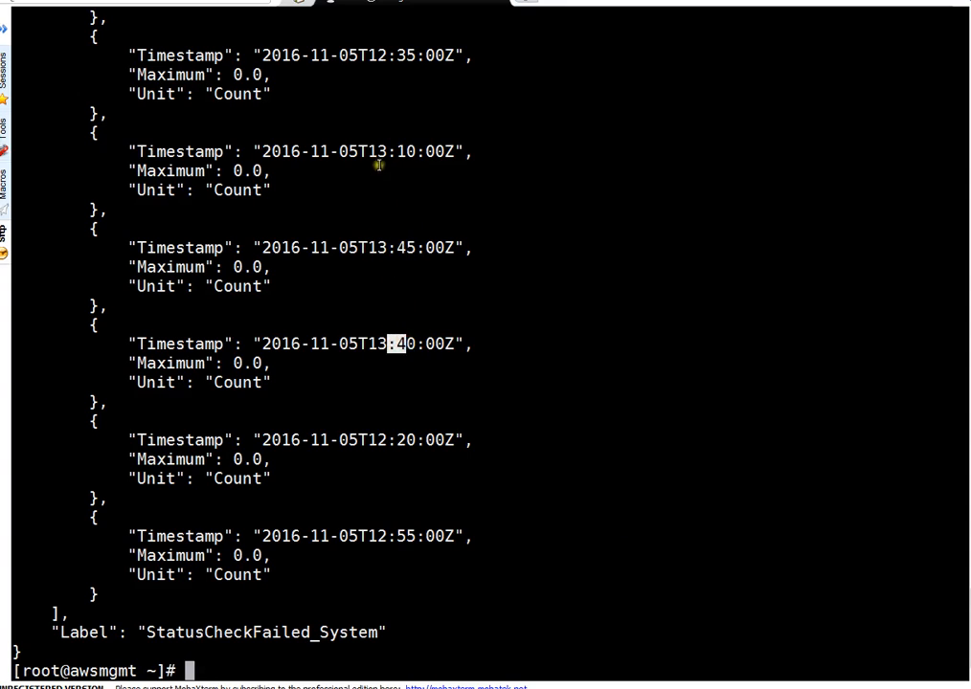
pyautogui.moveTo(380, 53)
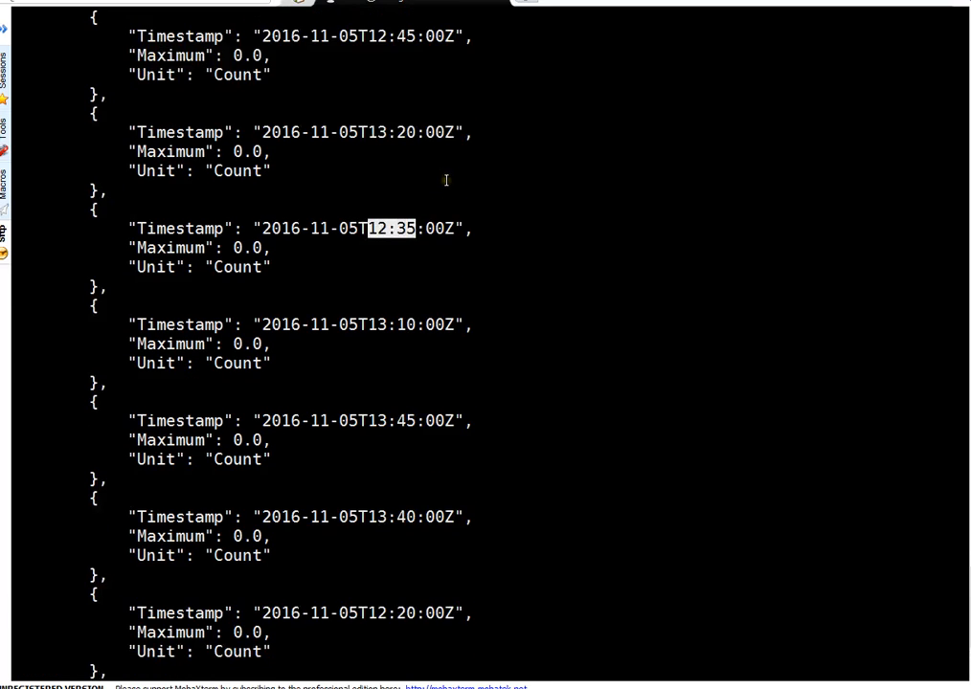
pyautogui.scroll(3)
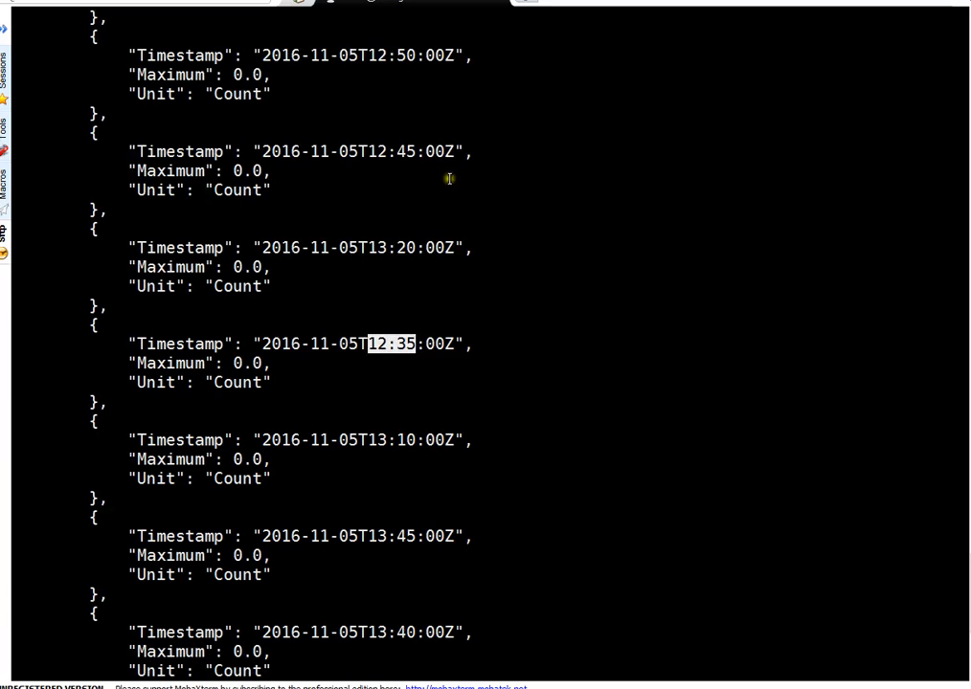
pyautogui.moveTo(433, 209)
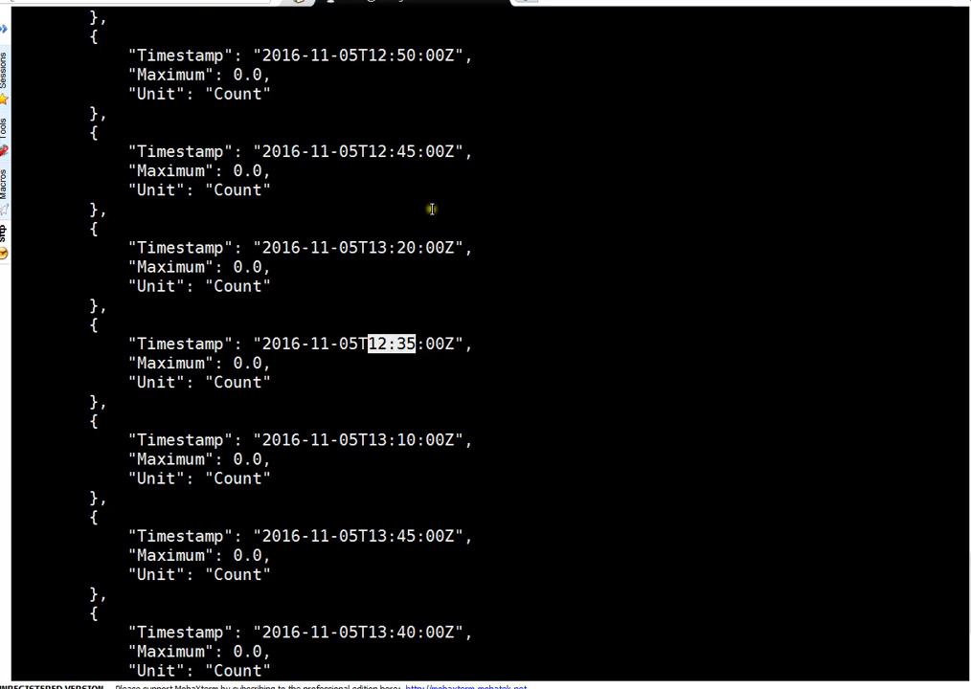
pyautogui.moveTo(403, 219)
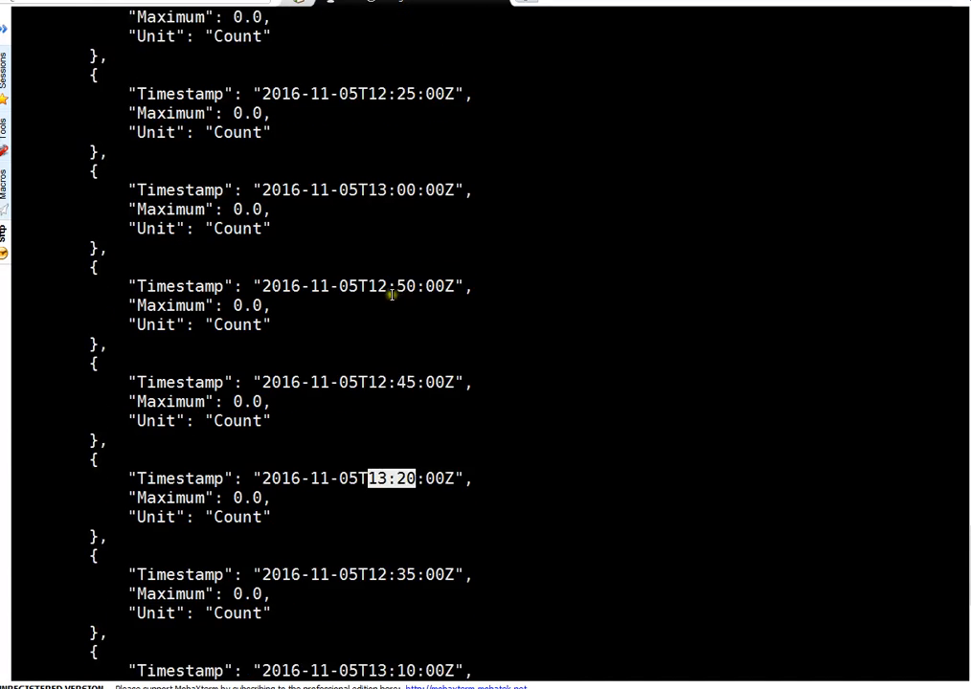
pyautogui.scroll(3)
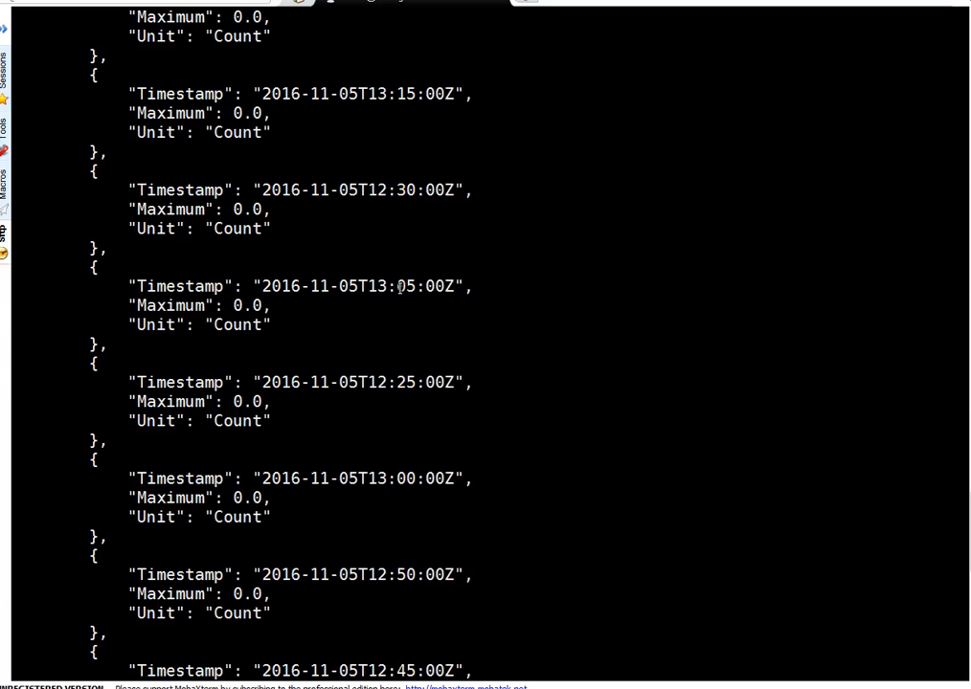
pyautogui.scroll(3)
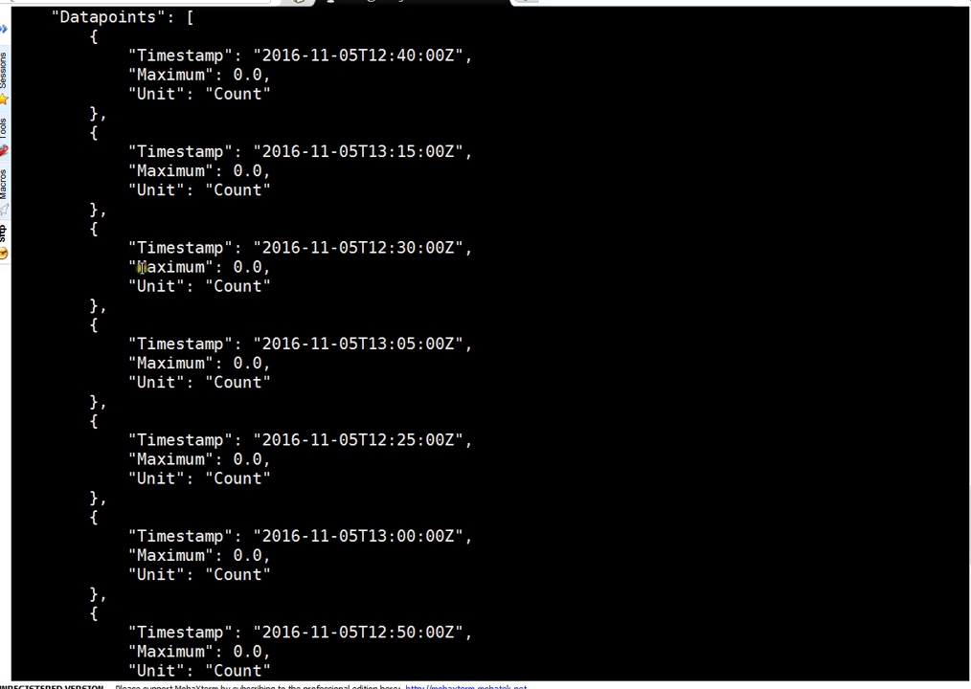
pyautogui.doubleClick(173, 266)
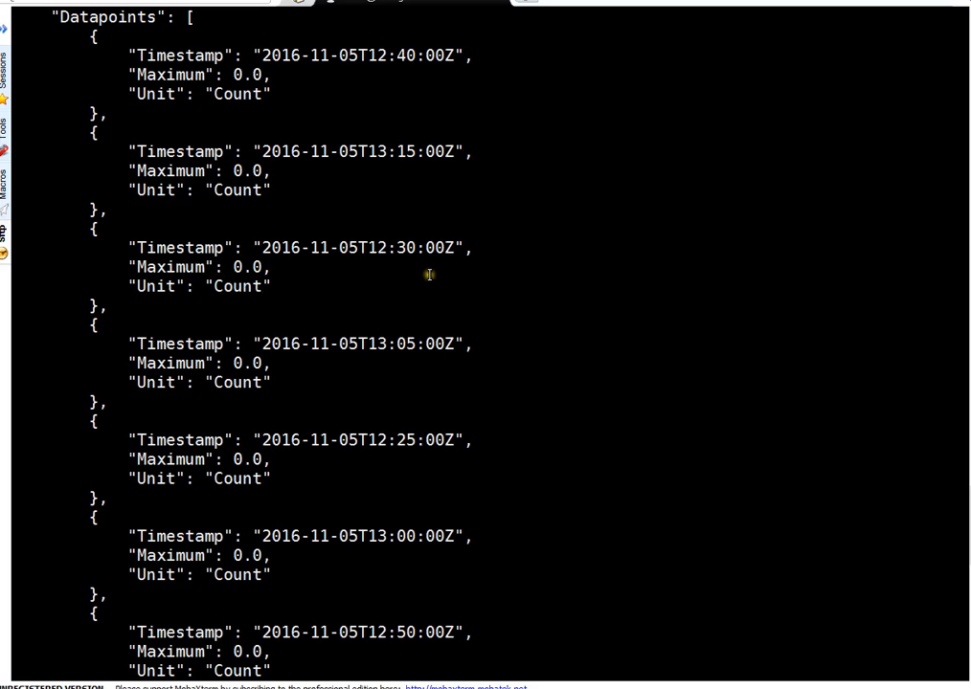
pyautogui.moveTo(425, 284)
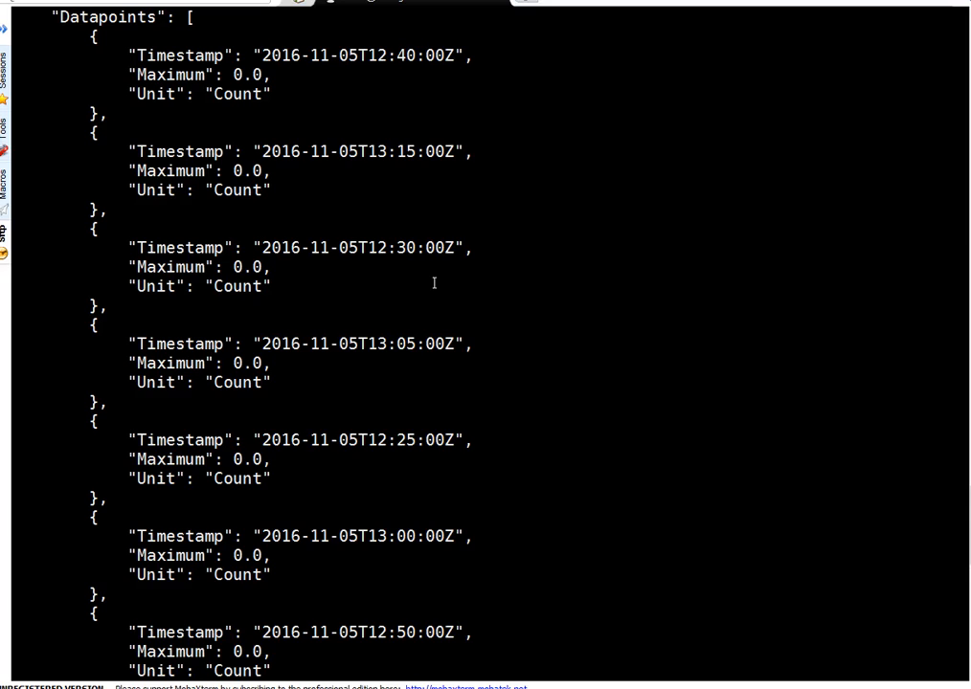
pyautogui.moveTo(308, 314)
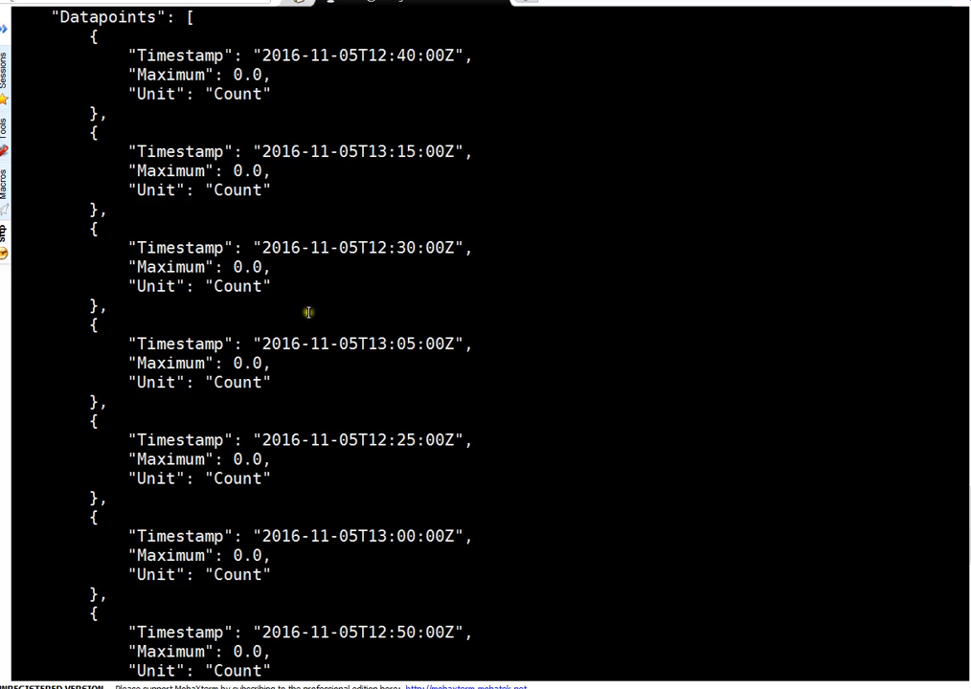
pyautogui.scroll(-3)
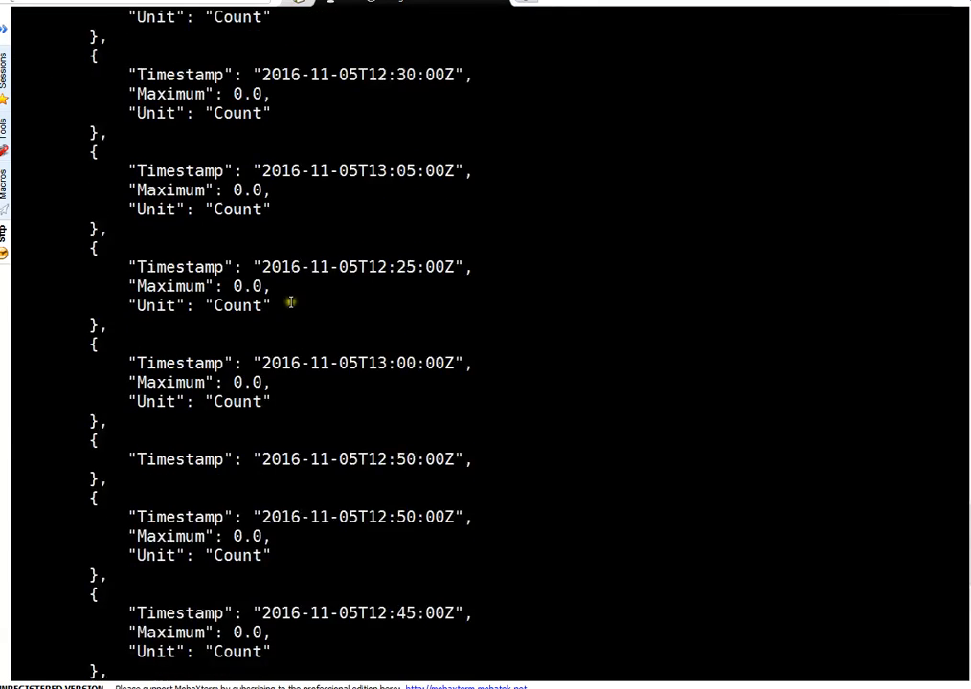
pyautogui.scroll(-3)
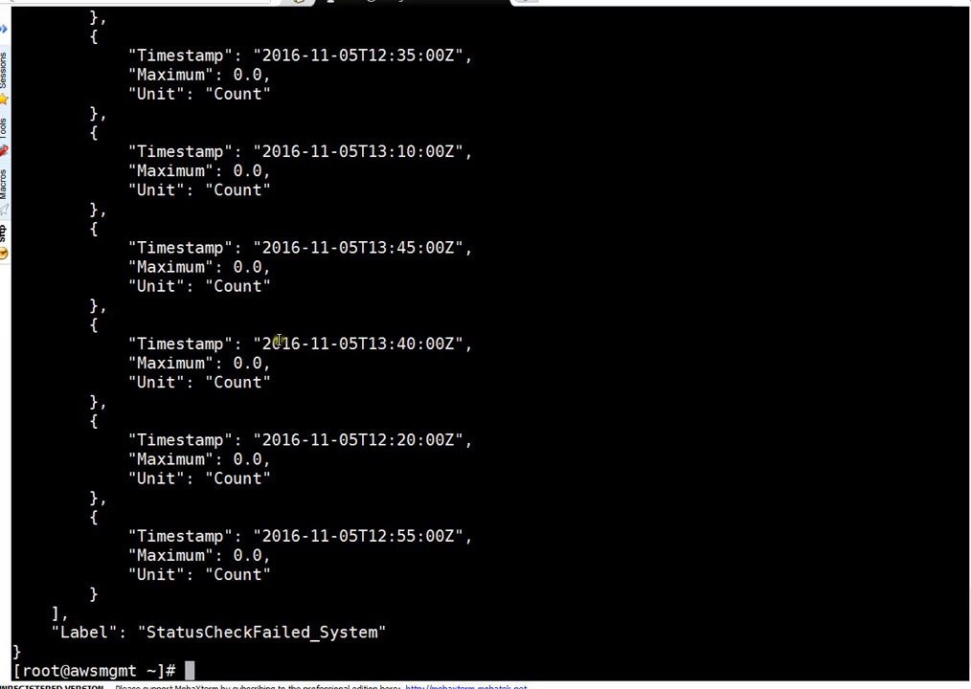
pyautogui.scroll(3)
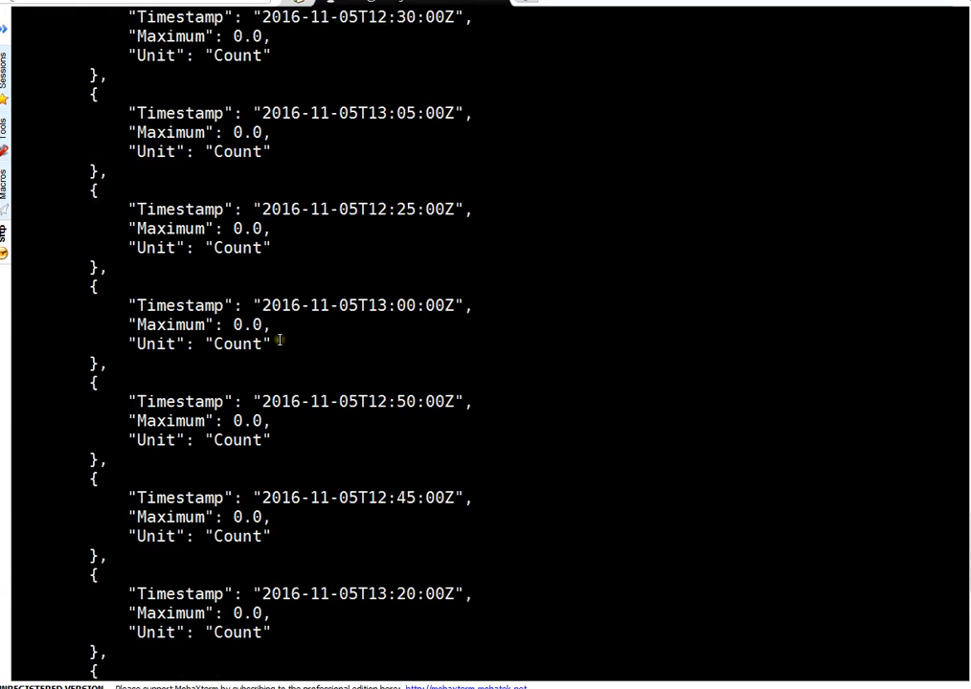
pyautogui.scroll(3)
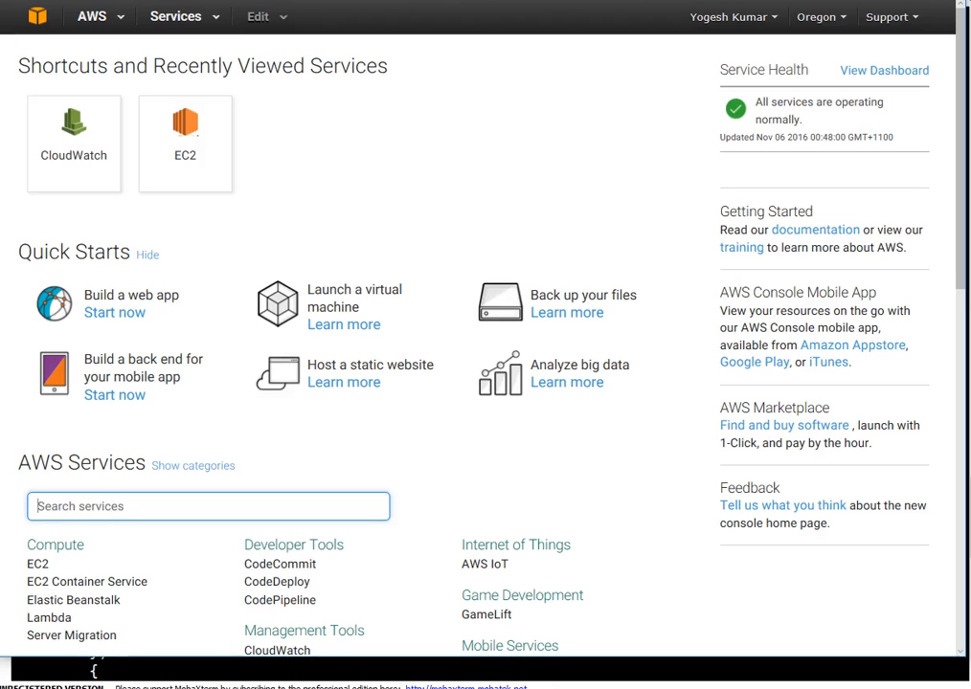
pyautogui.moveTo(287, 19)
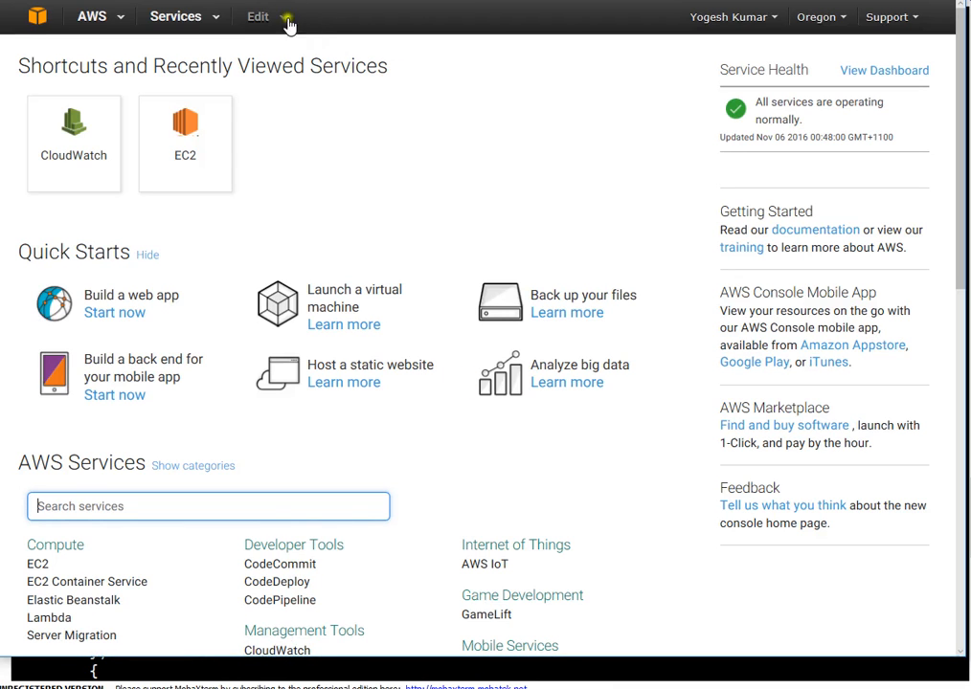
pyautogui.moveTo(211, 23)
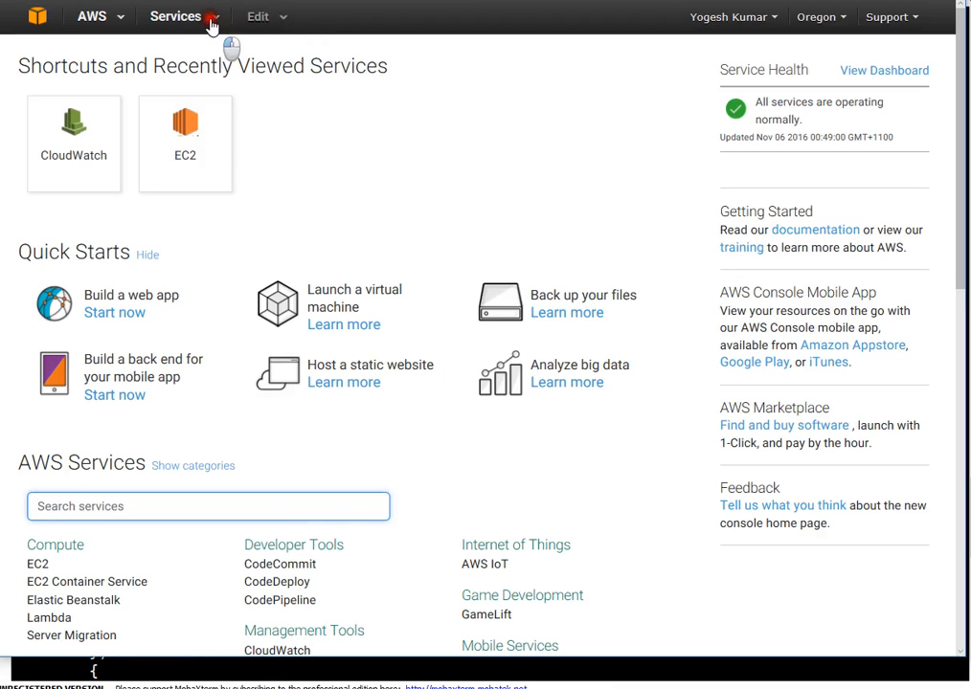
# - Go to CloudWatch from the Services menu, landing on the US West (Oregon) dashboard
pyautogui.click(176, 16)
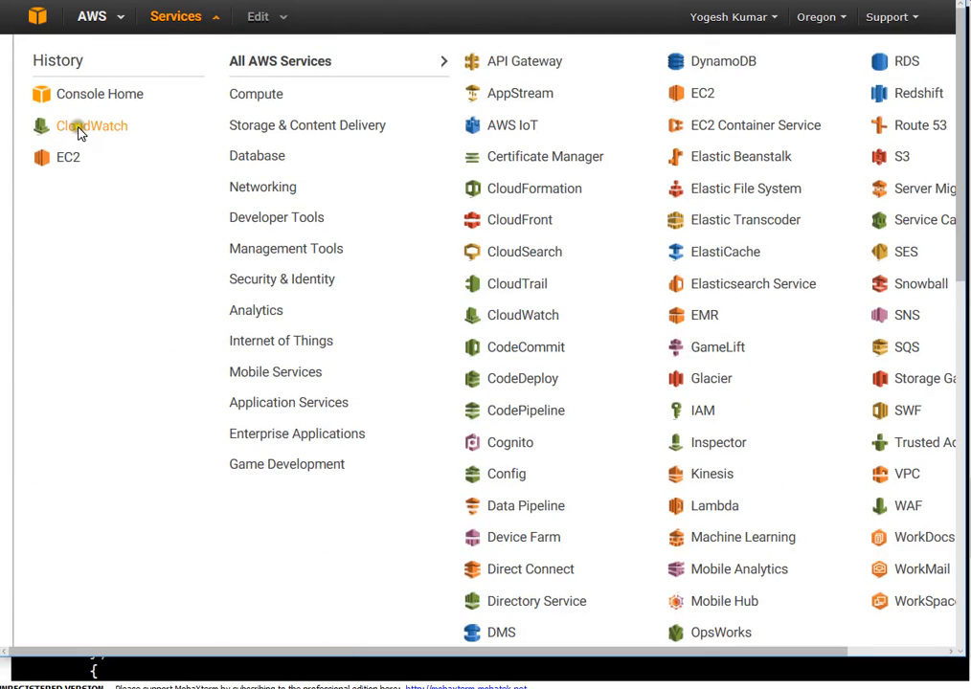
pyautogui.click(91, 127)
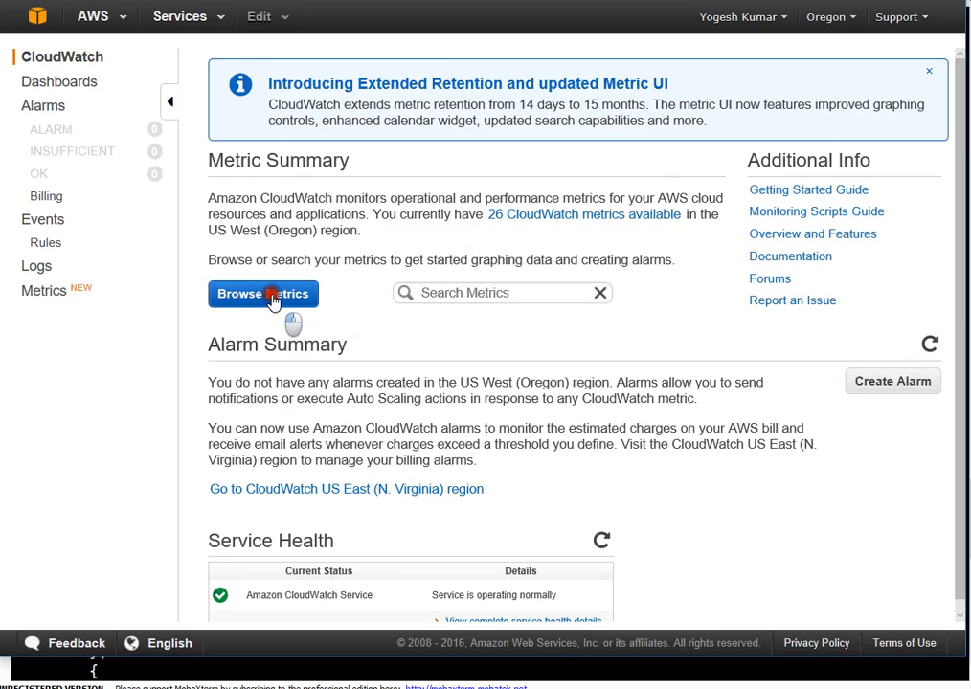
# - Browse metrics into EC2 Per-Instance Metrics for awslabbox1 and scroll to StatusCheckFailed_System
pyautogui.click(264, 295)
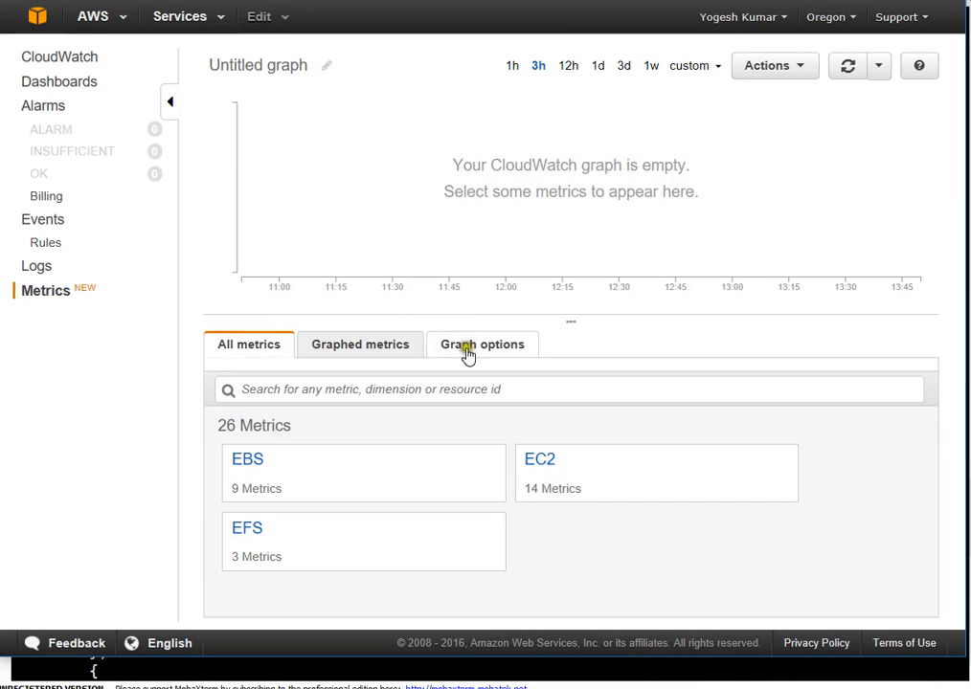
pyautogui.moveTo(264, 471)
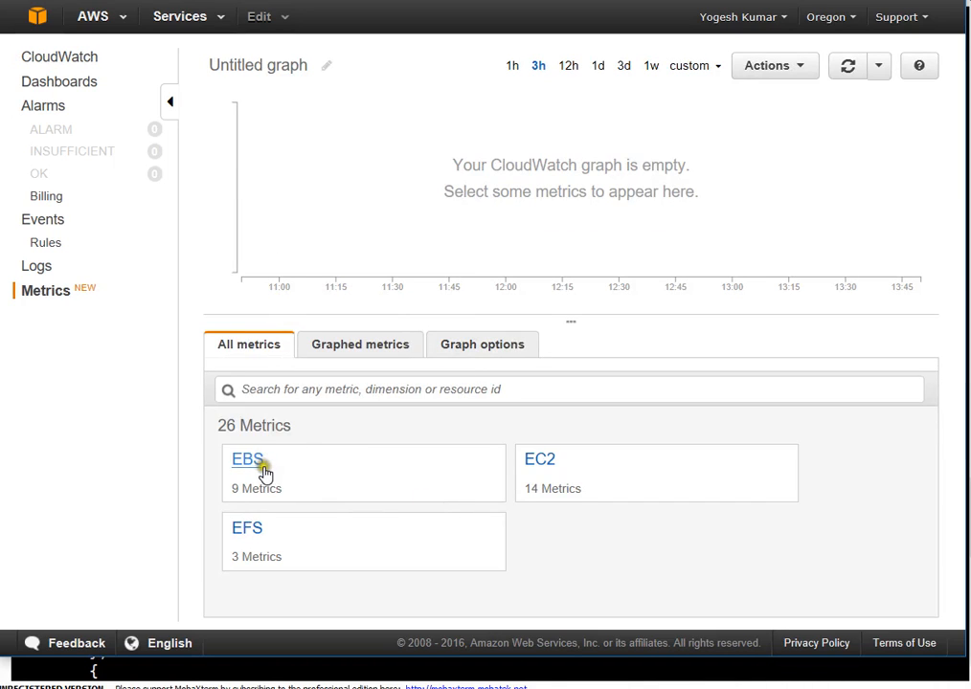
pyautogui.moveTo(452, 525)
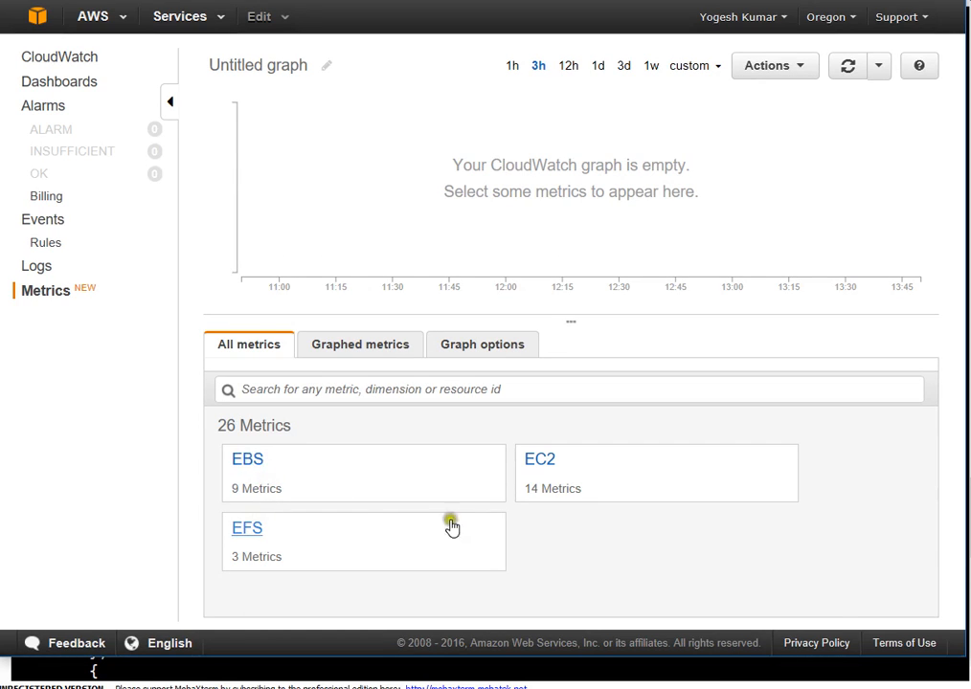
pyautogui.moveTo(469, 505)
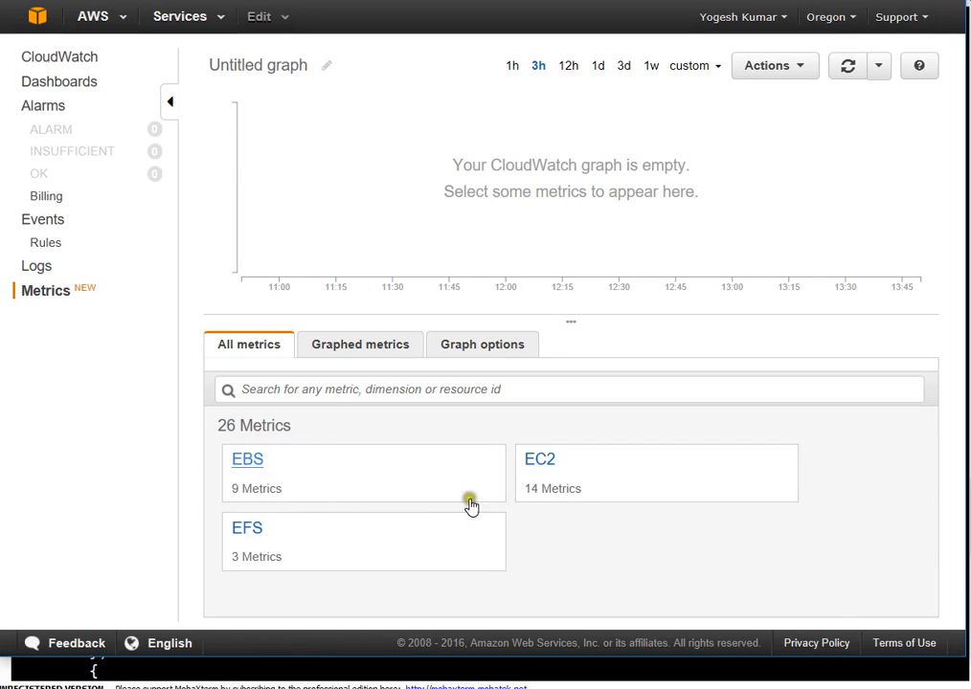
pyautogui.moveTo(545, 460)
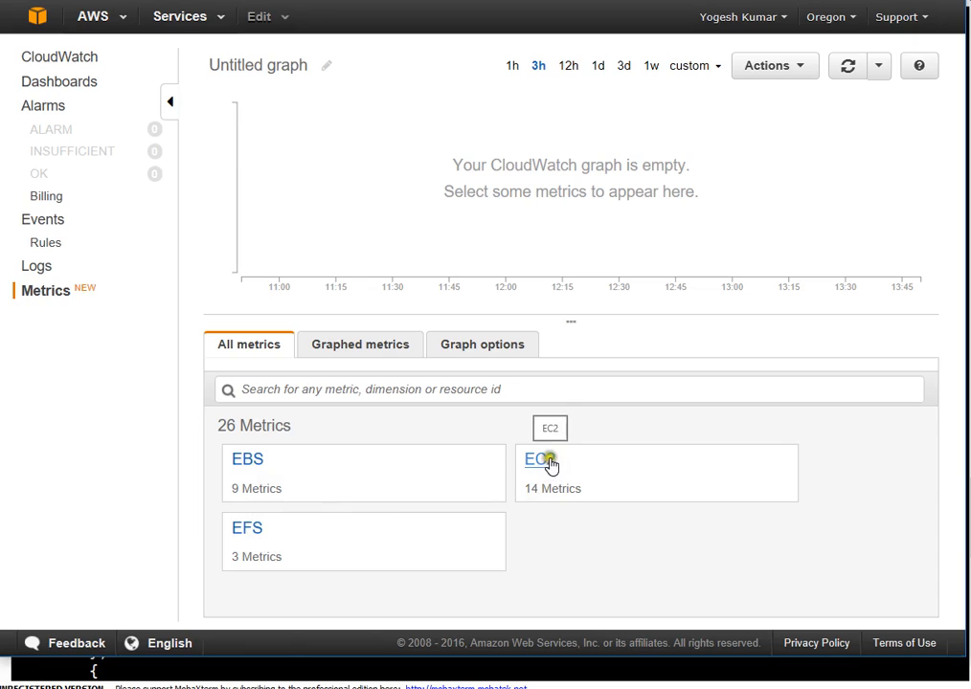
pyautogui.moveTo(797, 586)
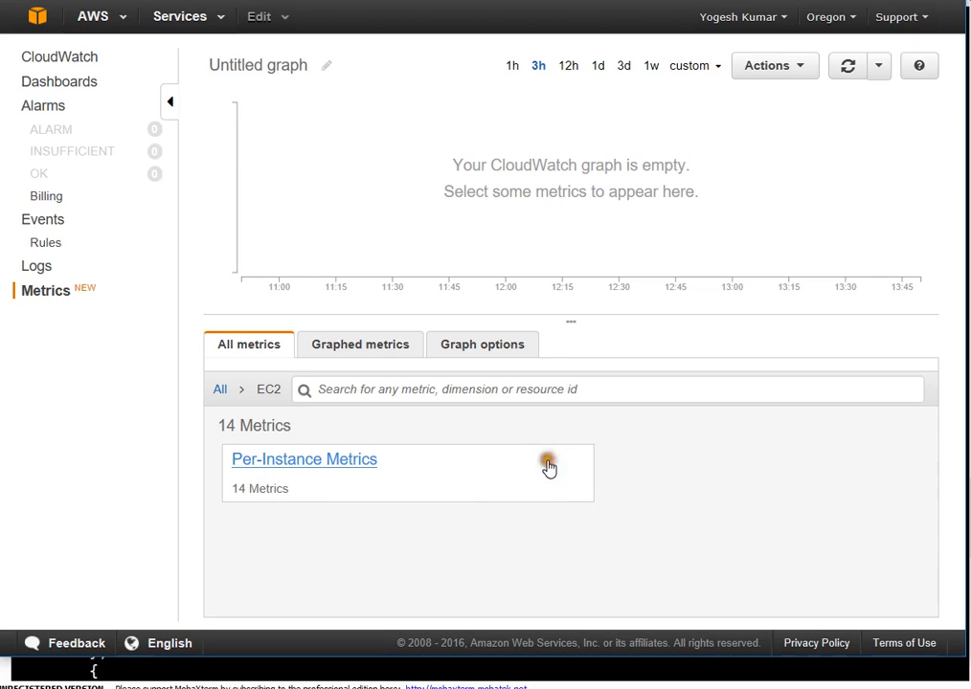
pyautogui.moveTo(283, 496)
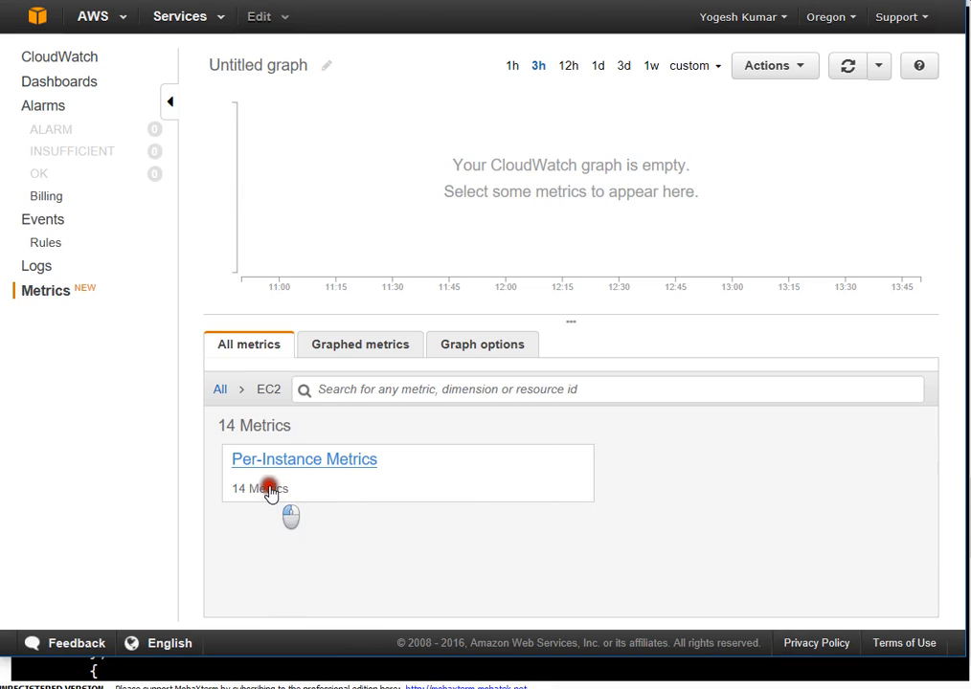
pyautogui.click(302, 460)
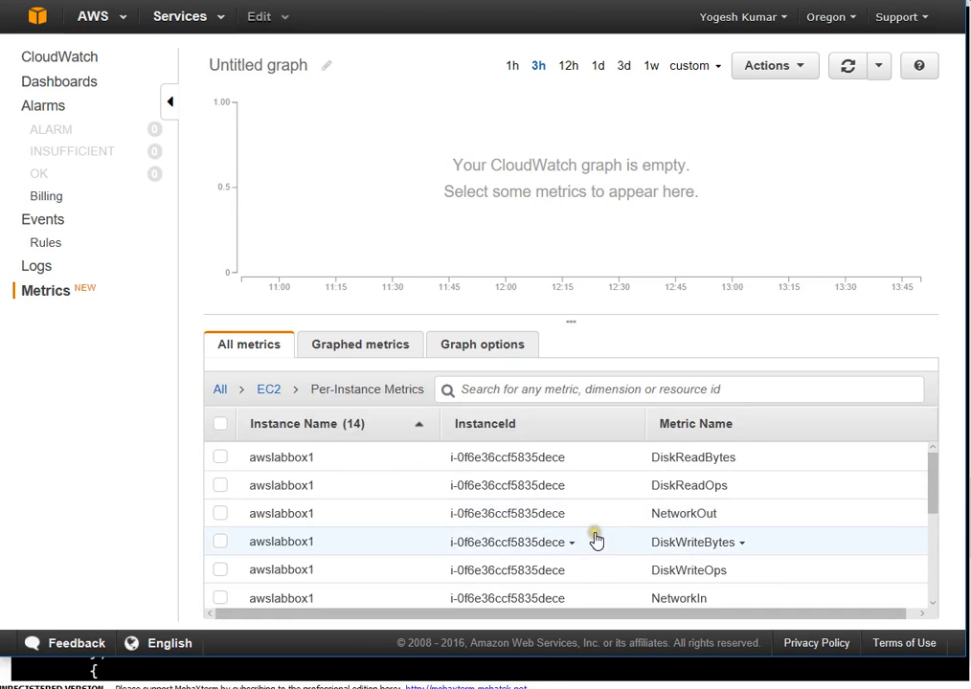
pyautogui.scroll(-3)
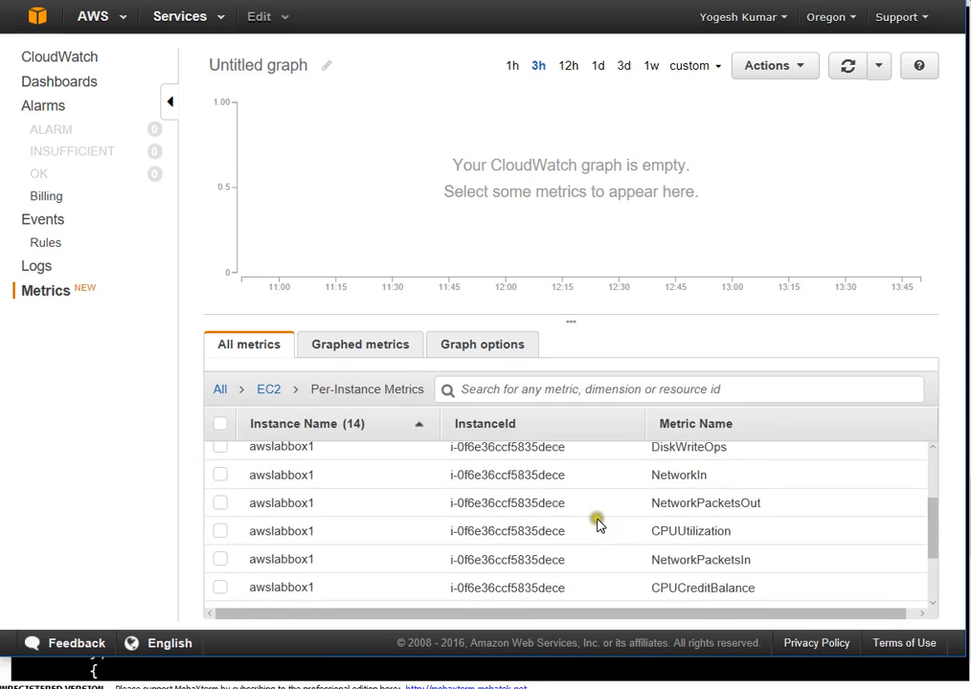
pyautogui.scroll(-3)
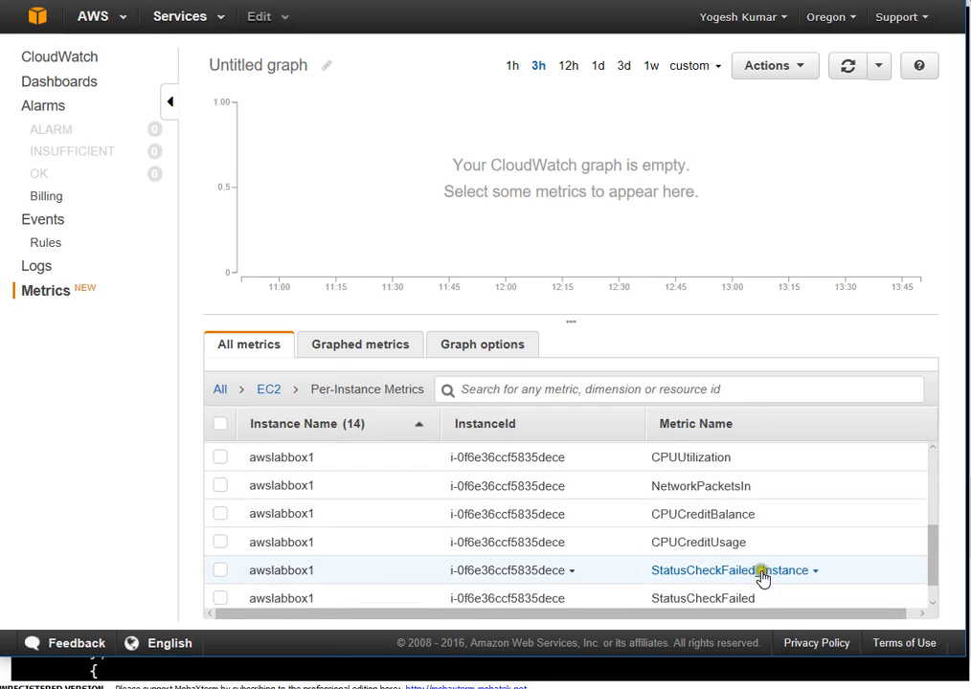
pyautogui.scroll(-3)
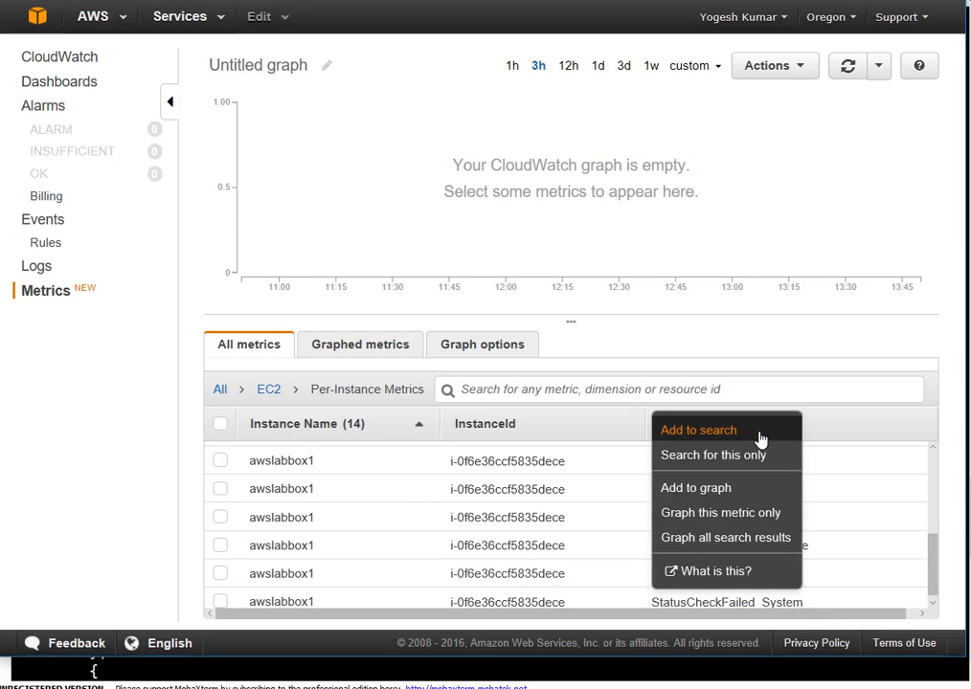
pyautogui.click(712, 455)
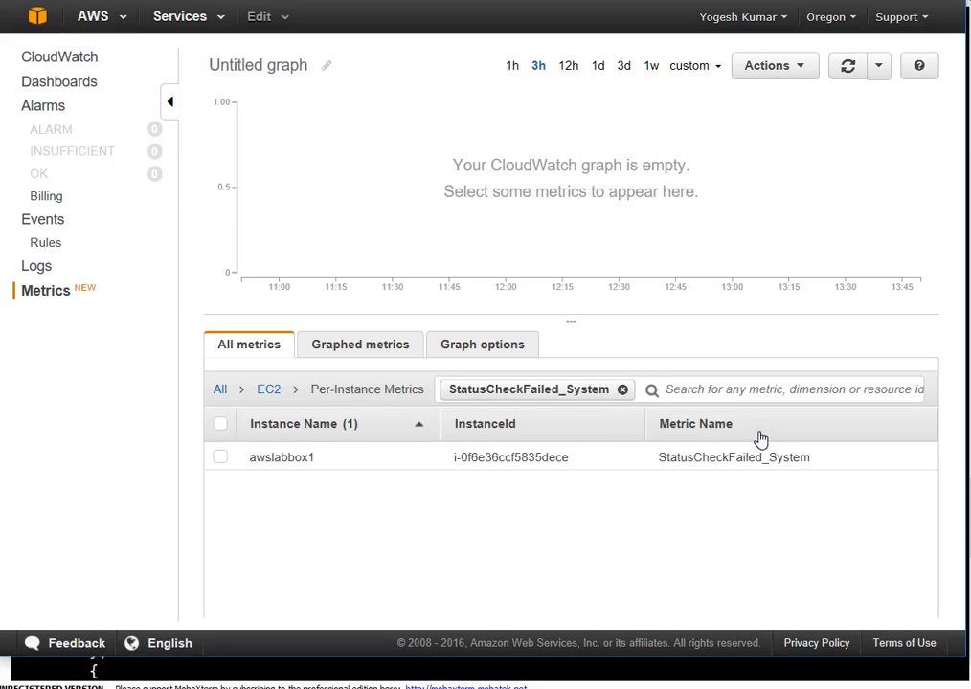
pyautogui.moveTo(590, 475)
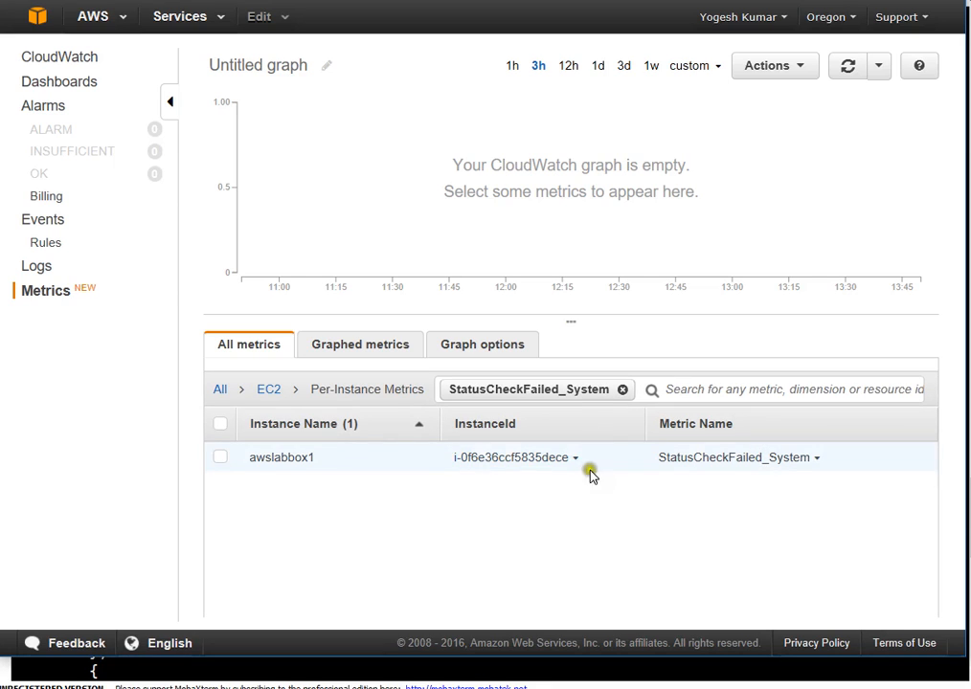
pyautogui.click(219, 456)
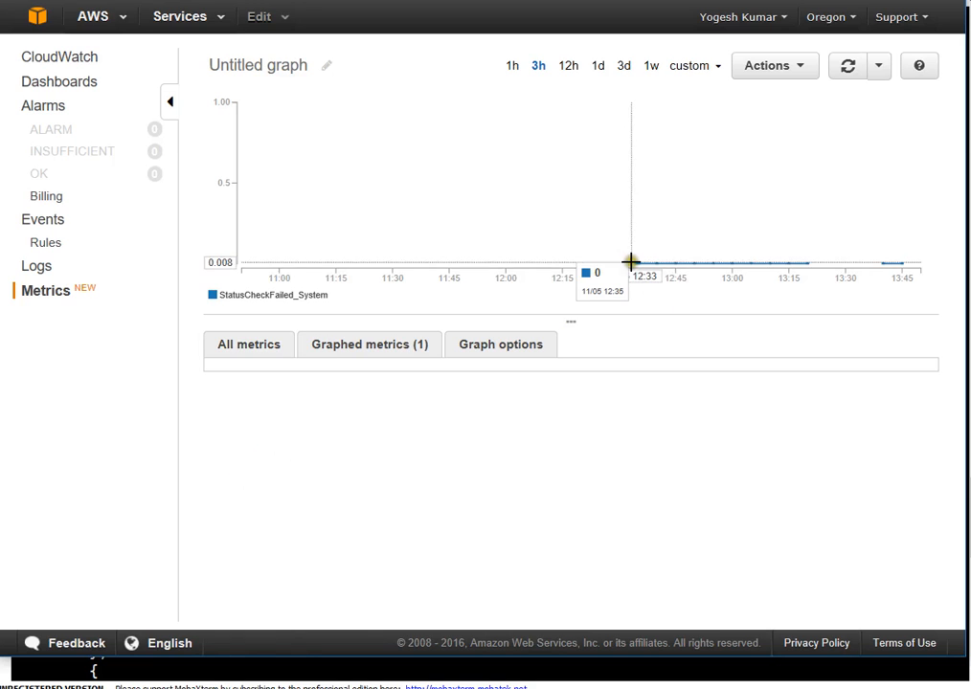
pyautogui.moveTo(247, 260)
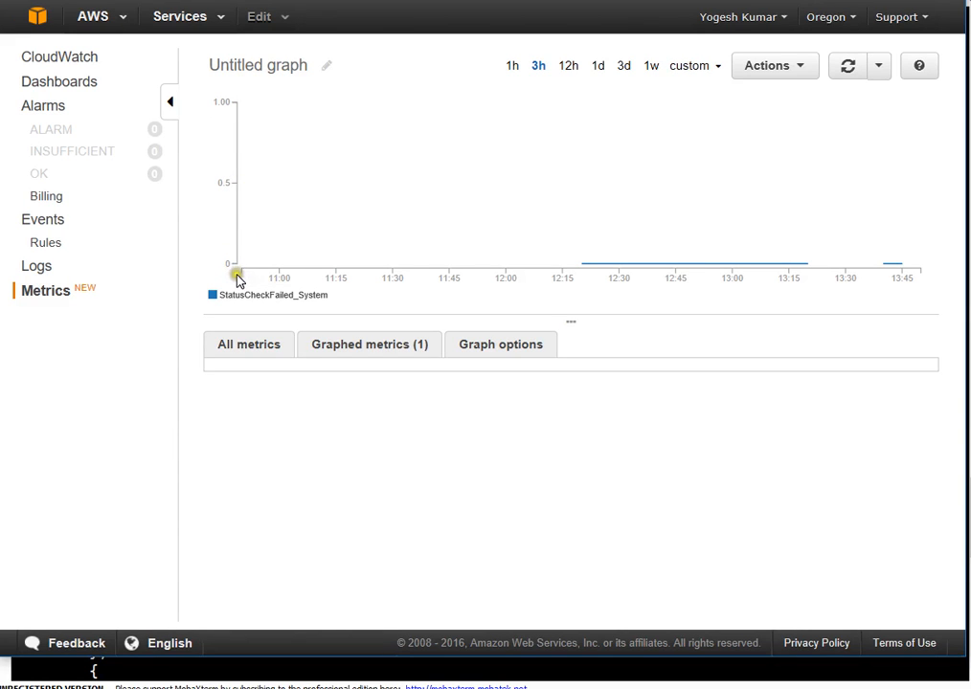
pyautogui.moveTo(241, 278)
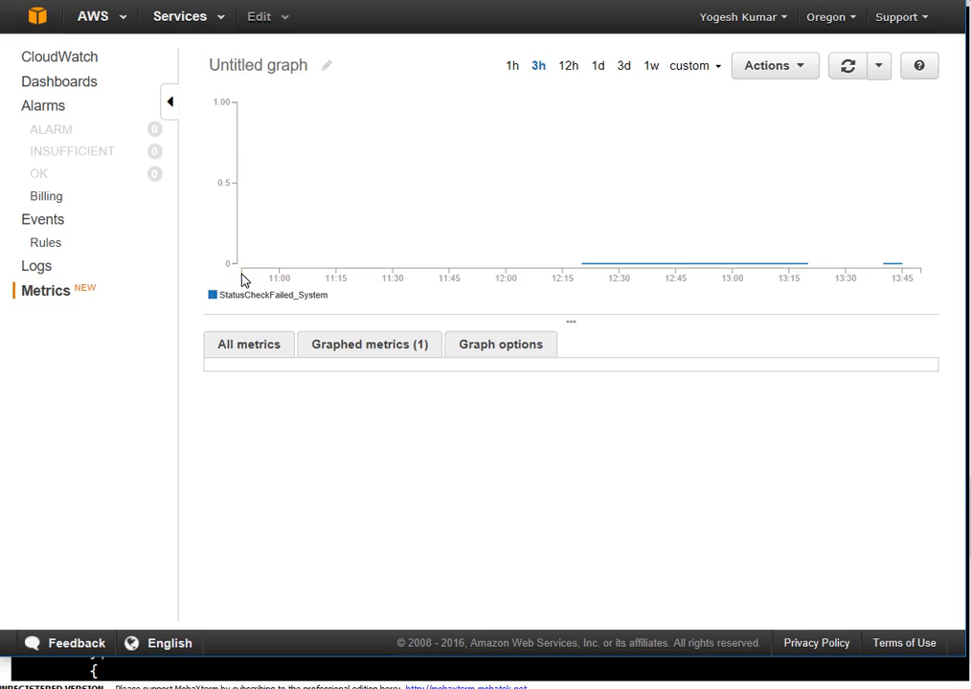
pyautogui.moveTo(625, 253)
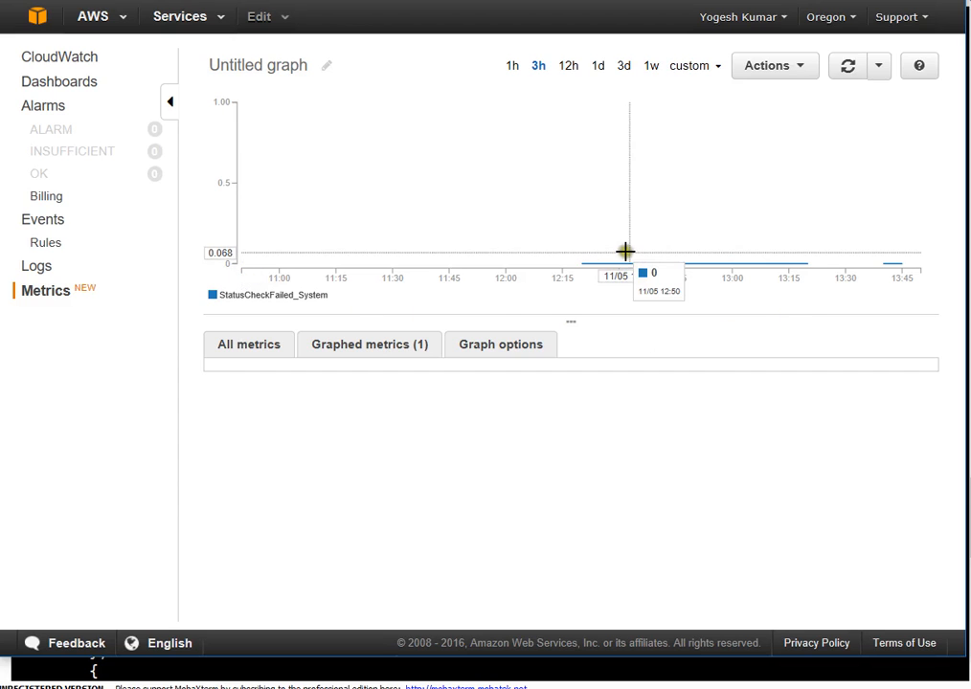
pyautogui.moveTo(816, 260)
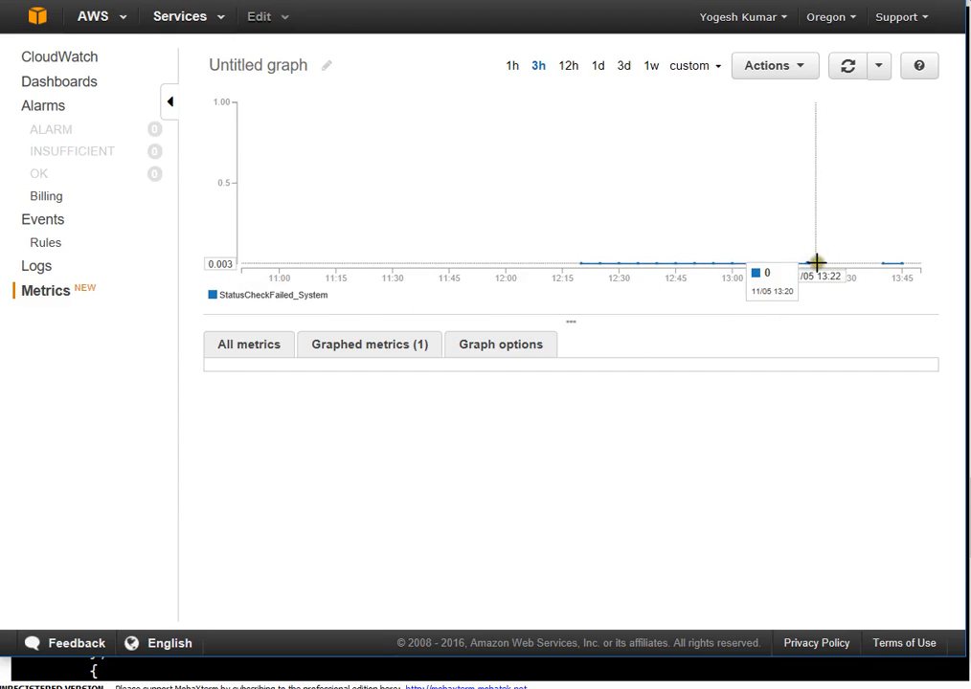
pyautogui.moveTo(308, 276)
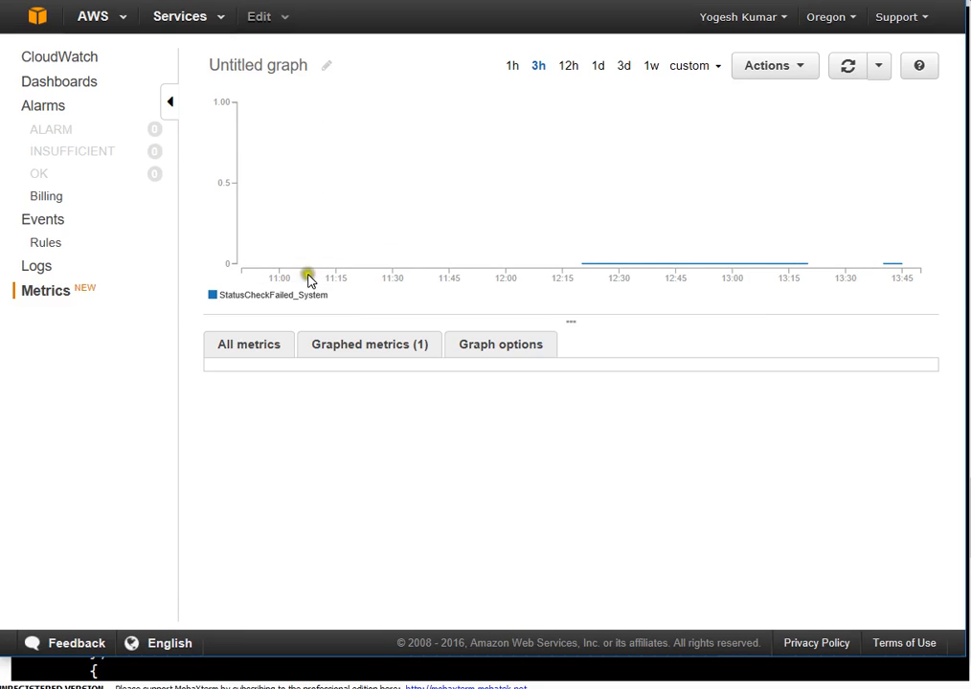
pyautogui.moveTo(505, 276)
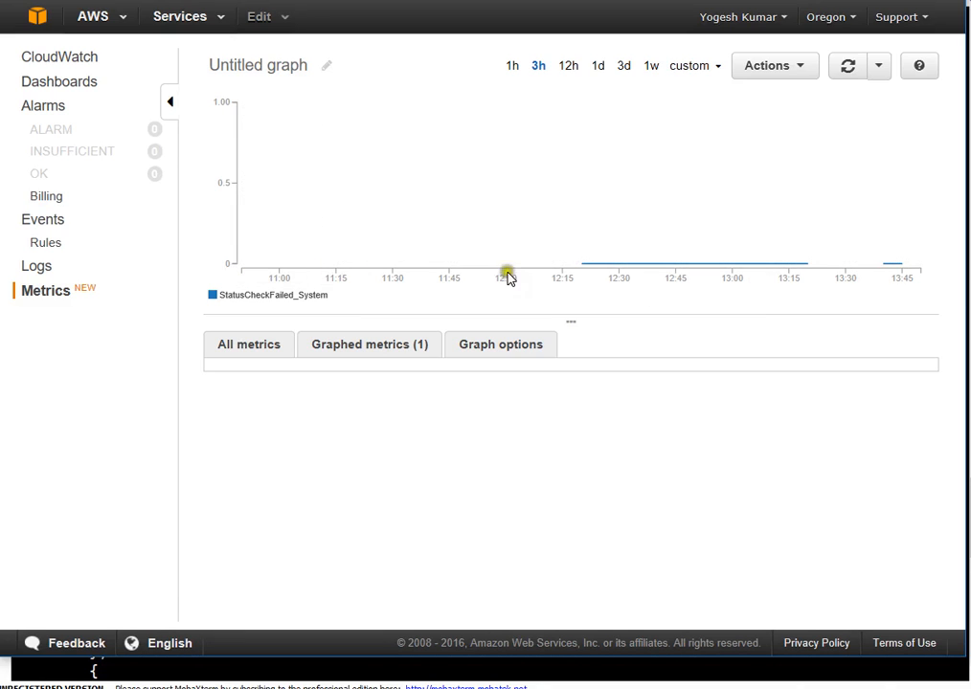
pyautogui.moveTo(795, 272)
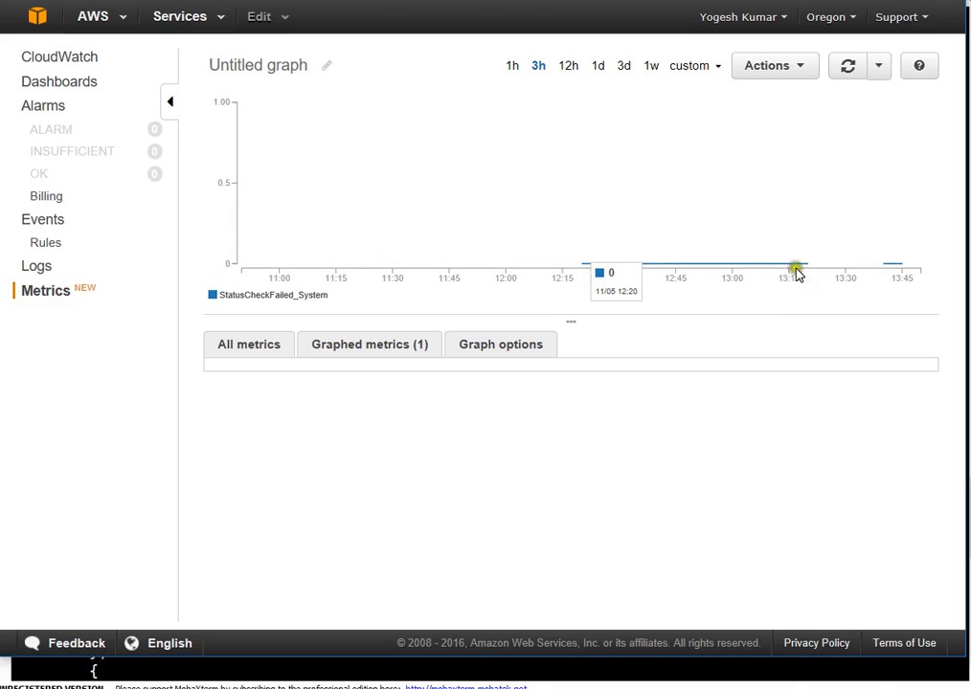
pyautogui.moveTo(885, 260)
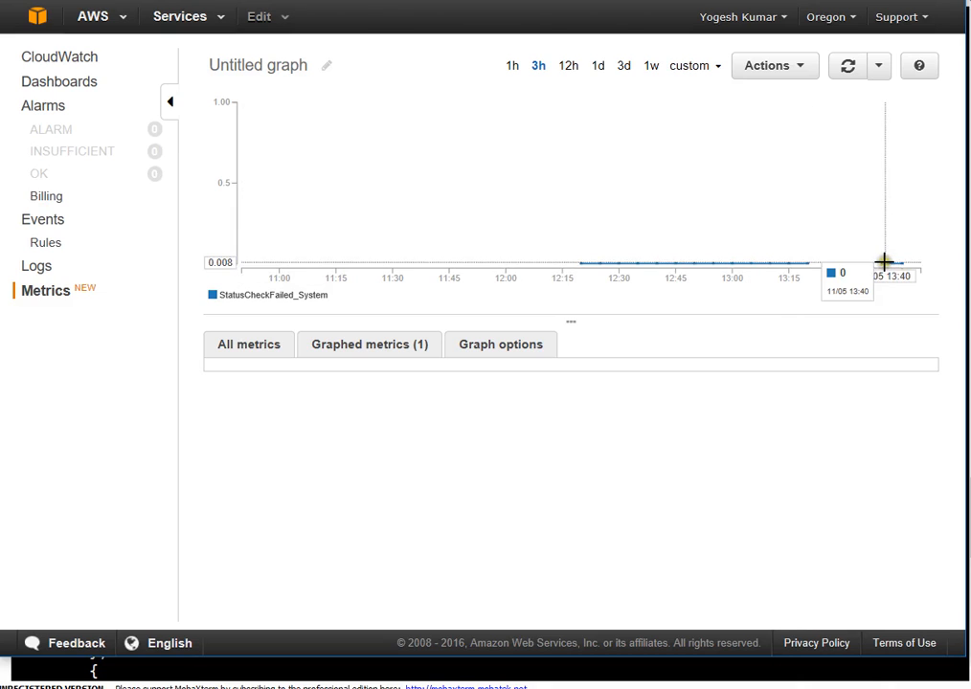
pyautogui.moveTo(883, 268)
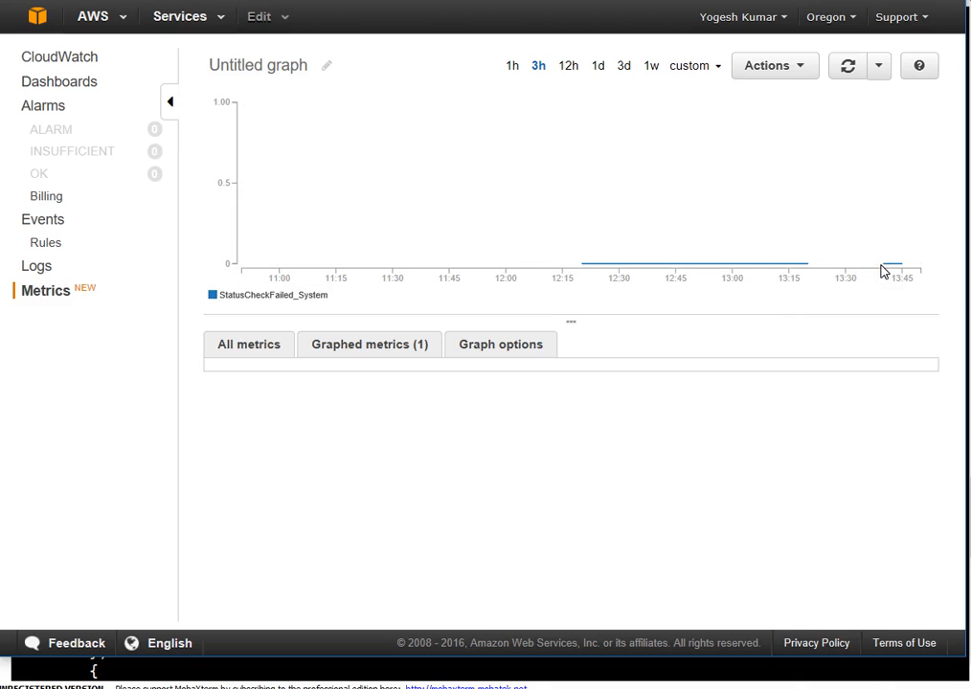
pyautogui.moveTo(879, 261)
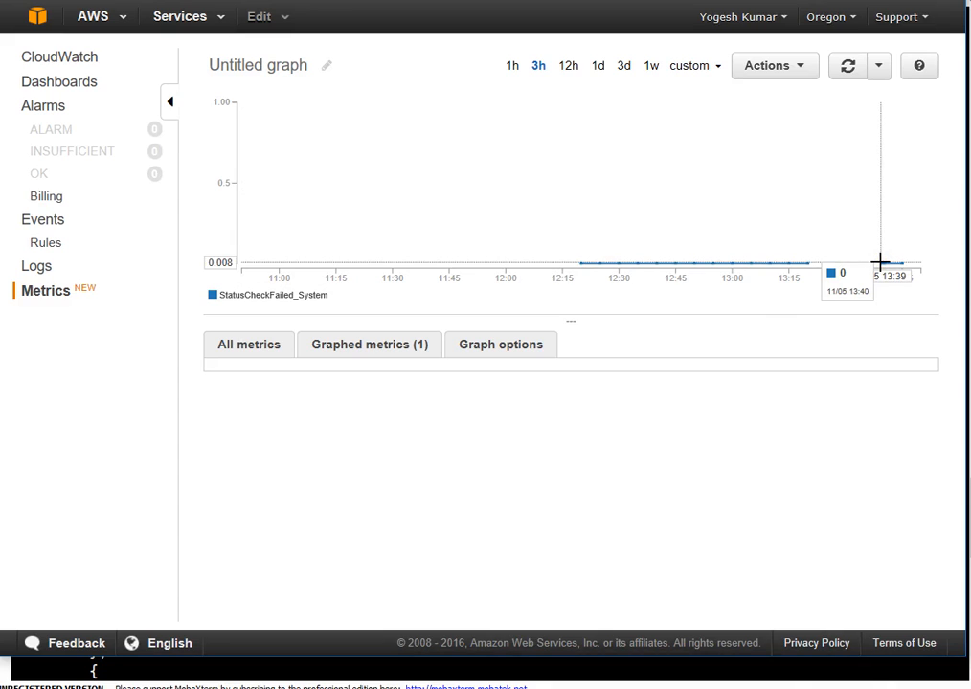
pyautogui.moveTo(601, 291)
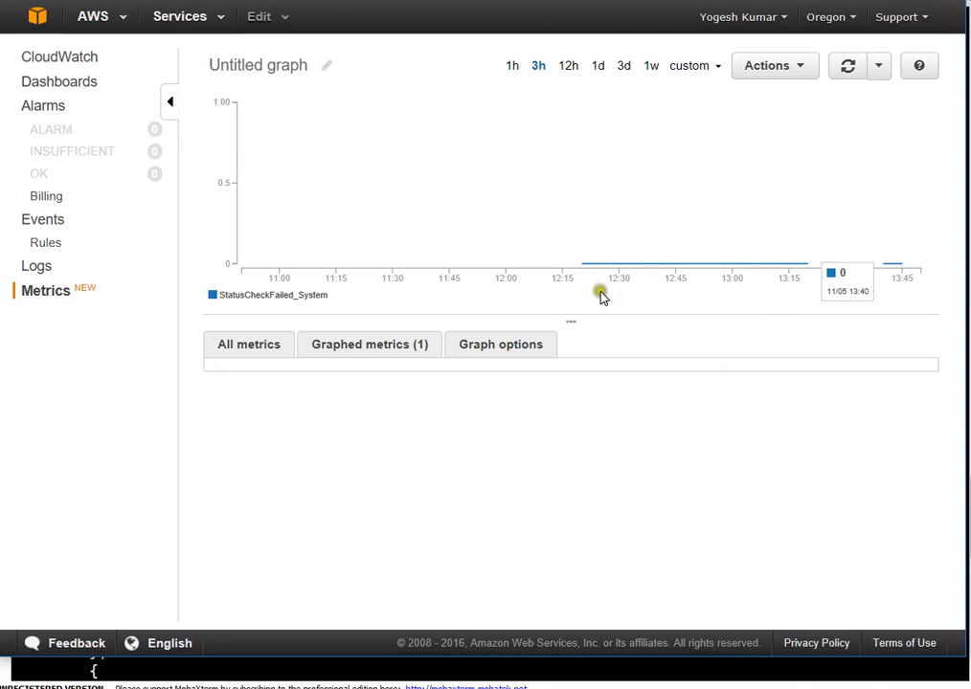
pyautogui.moveTo(351, 104)
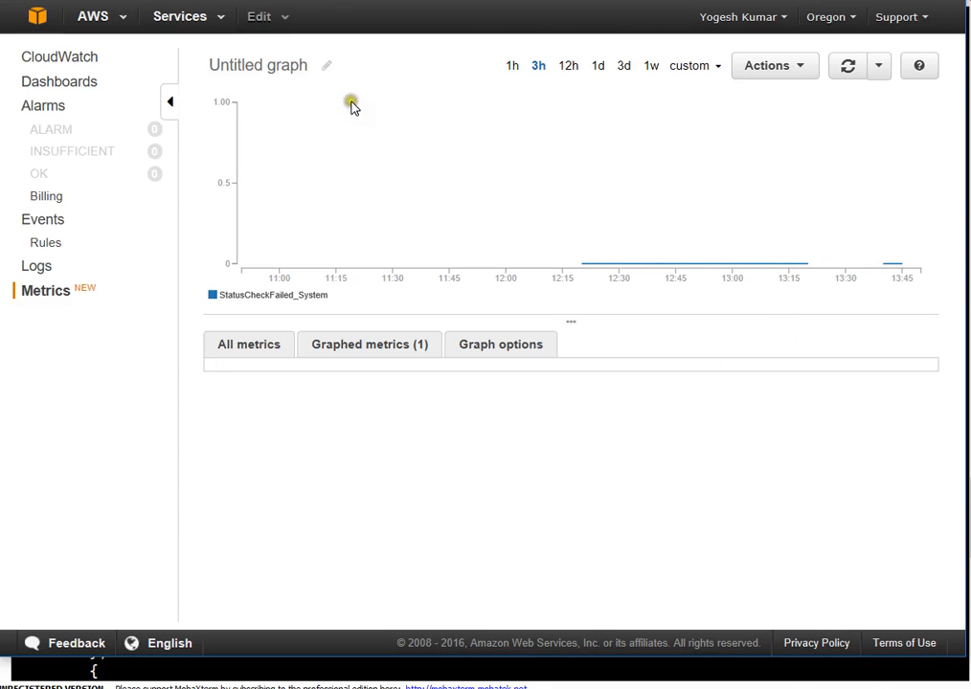
pyautogui.moveTo(345, 103)
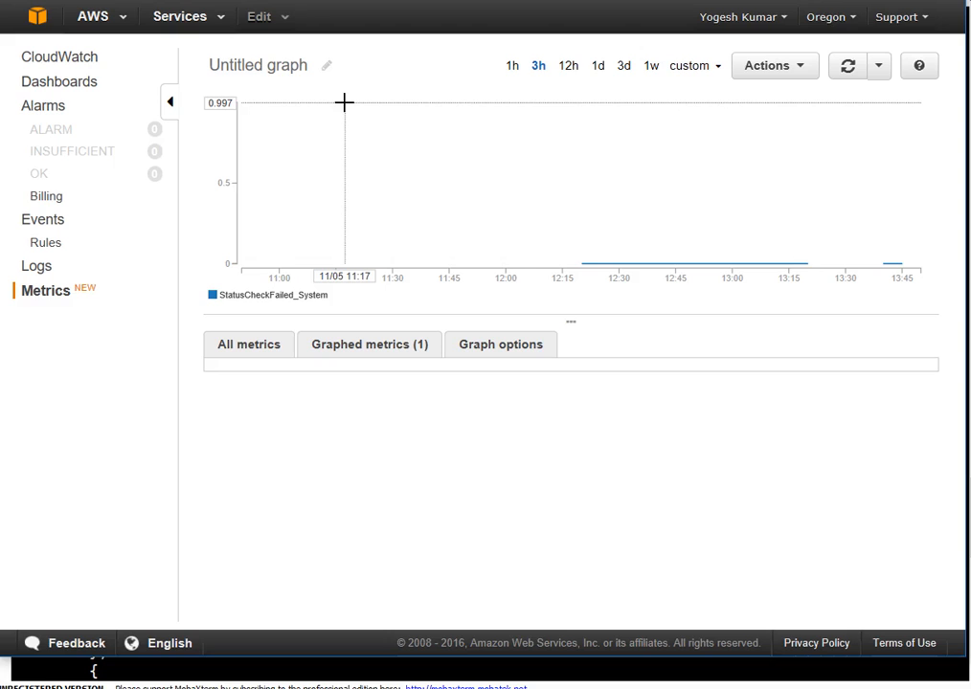
pyautogui.moveTo(345, 103)
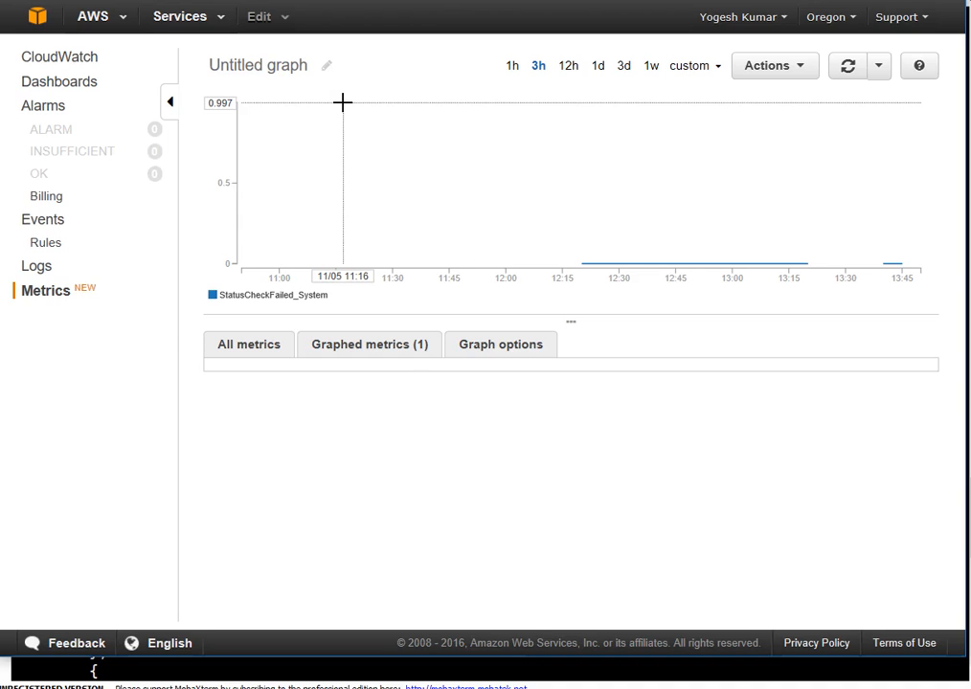
pyautogui.moveTo(651, 458)
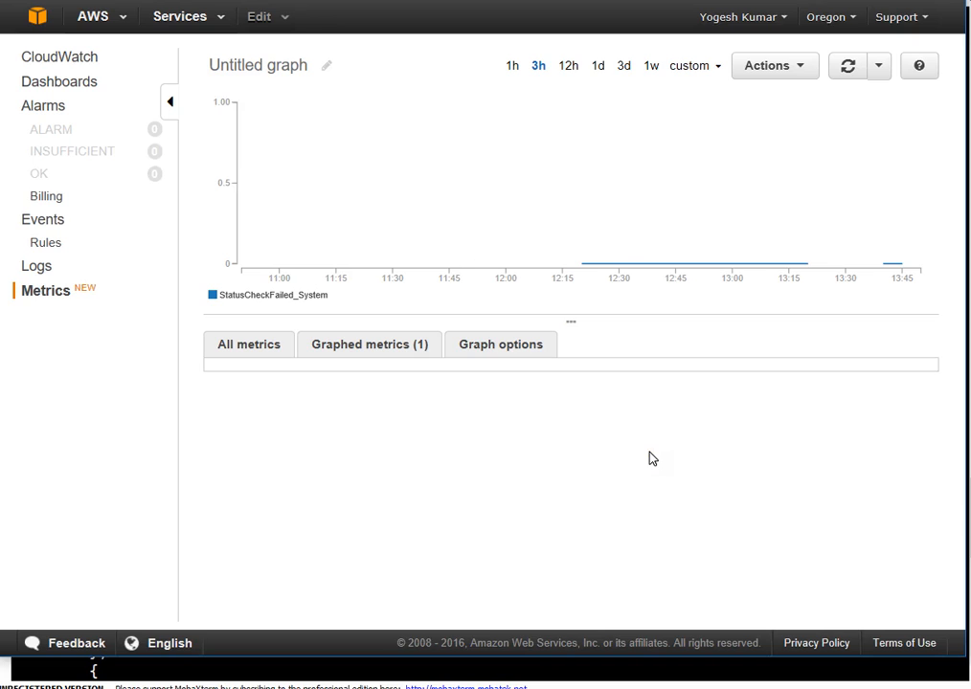
pyautogui.moveTo(766, 135)
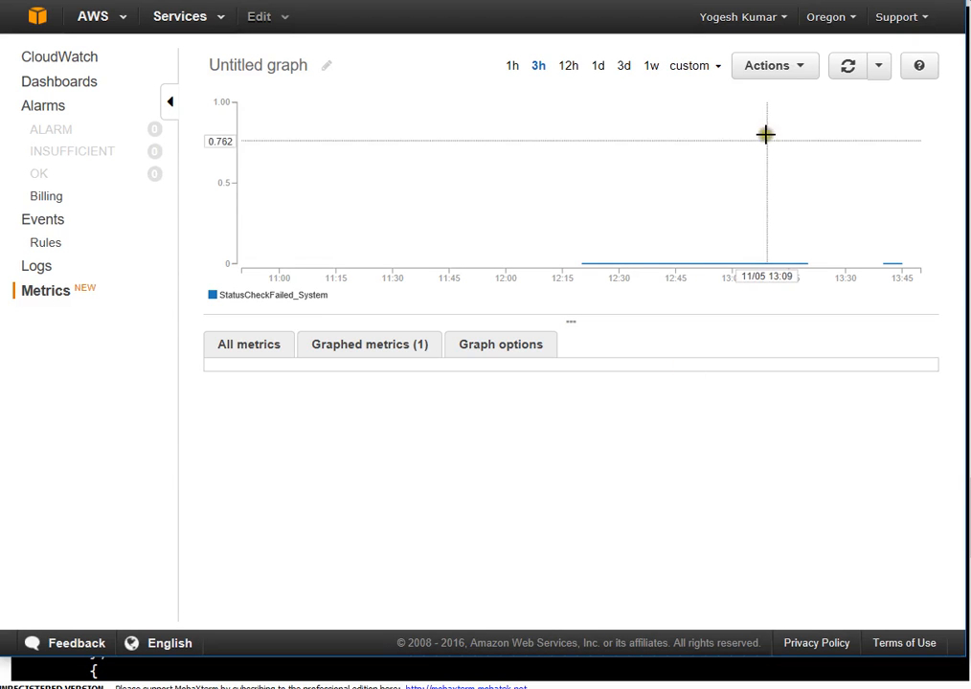
# - Bring up the graph's custom time range settings and keep the timezone on UTC
pyautogui.click(690, 65)
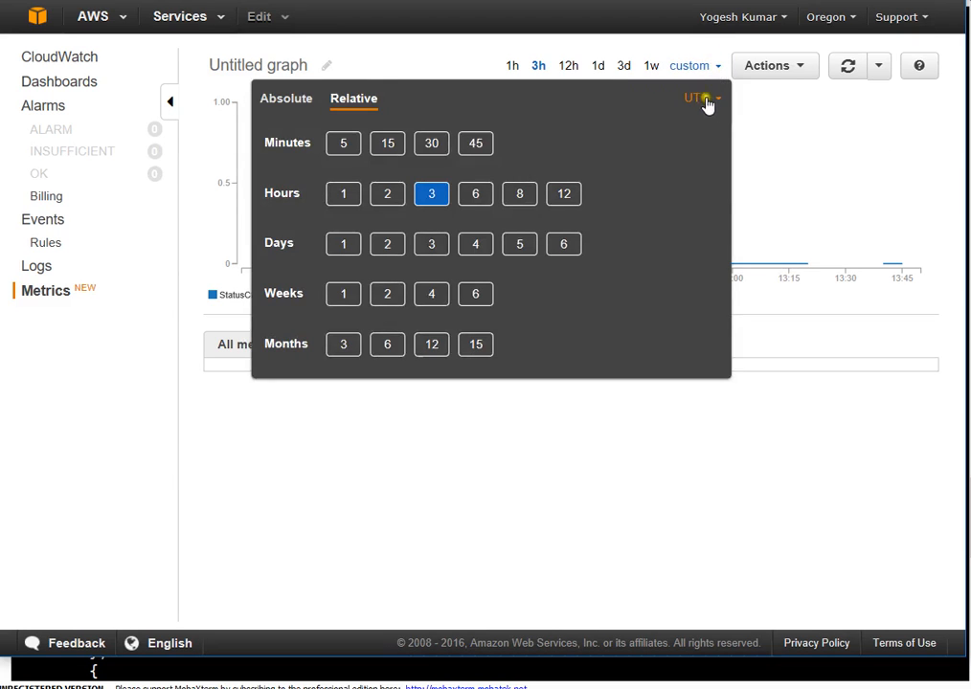
pyautogui.moveTo(716, 106)
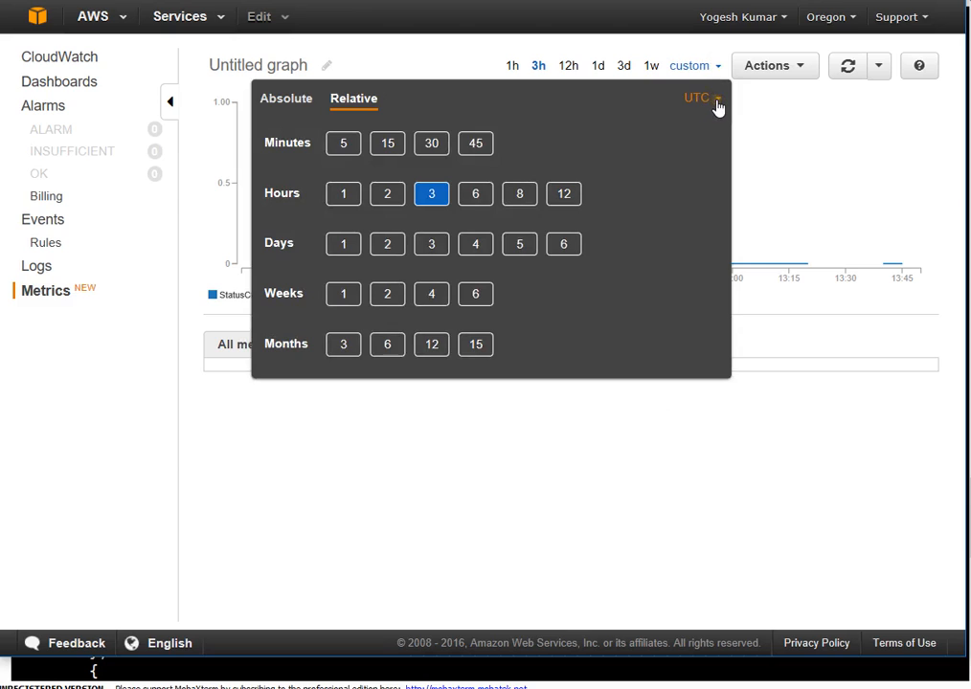
pyautogui.click(699, 98)
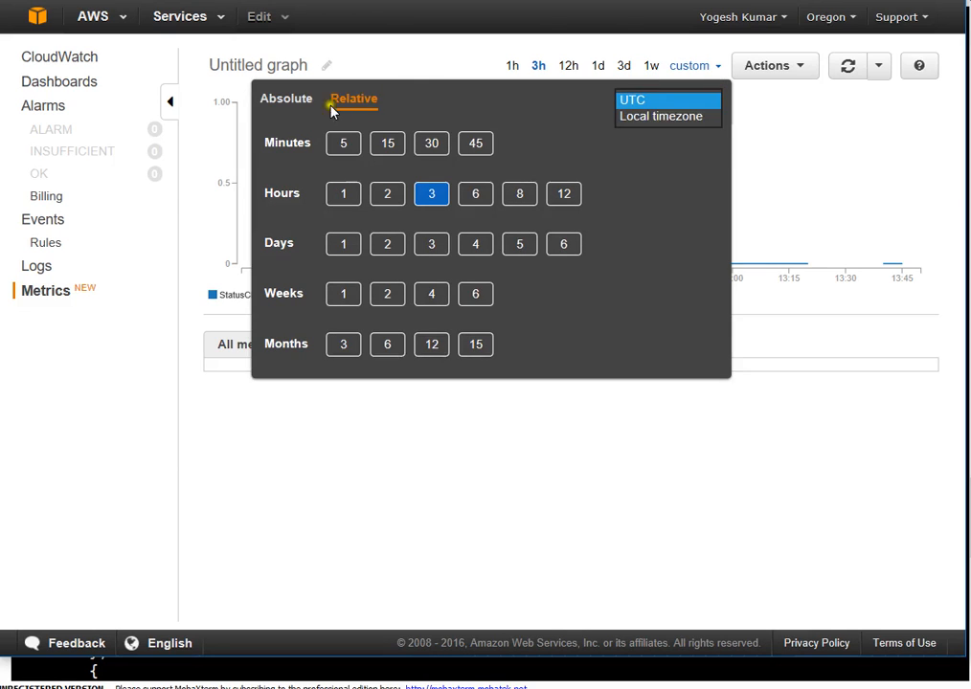
pyautogui.click(343, 141)
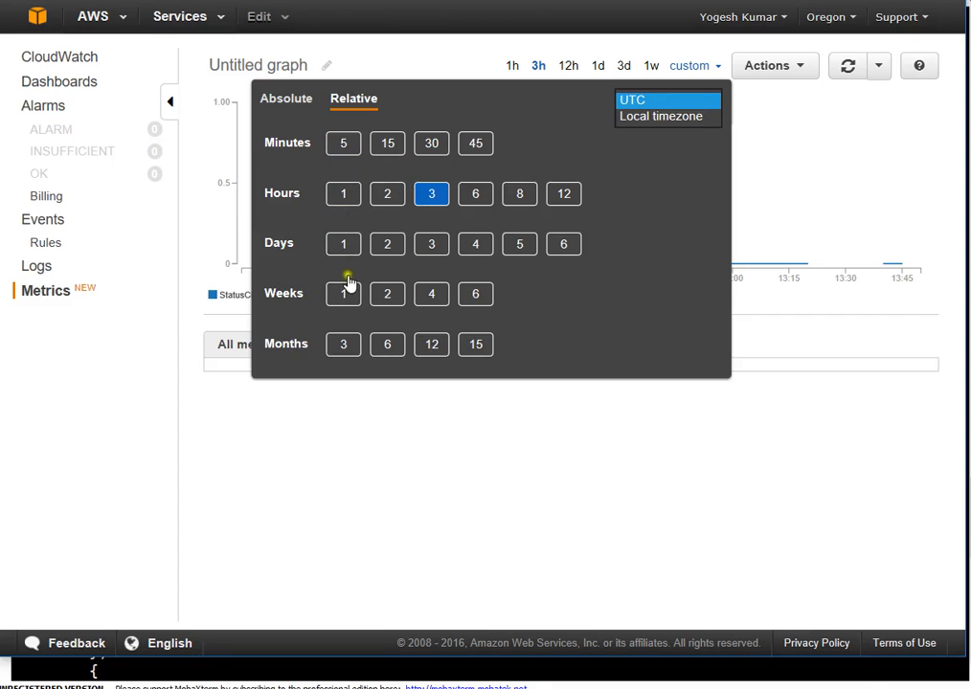
pyautogui.moveTo(353, 104)
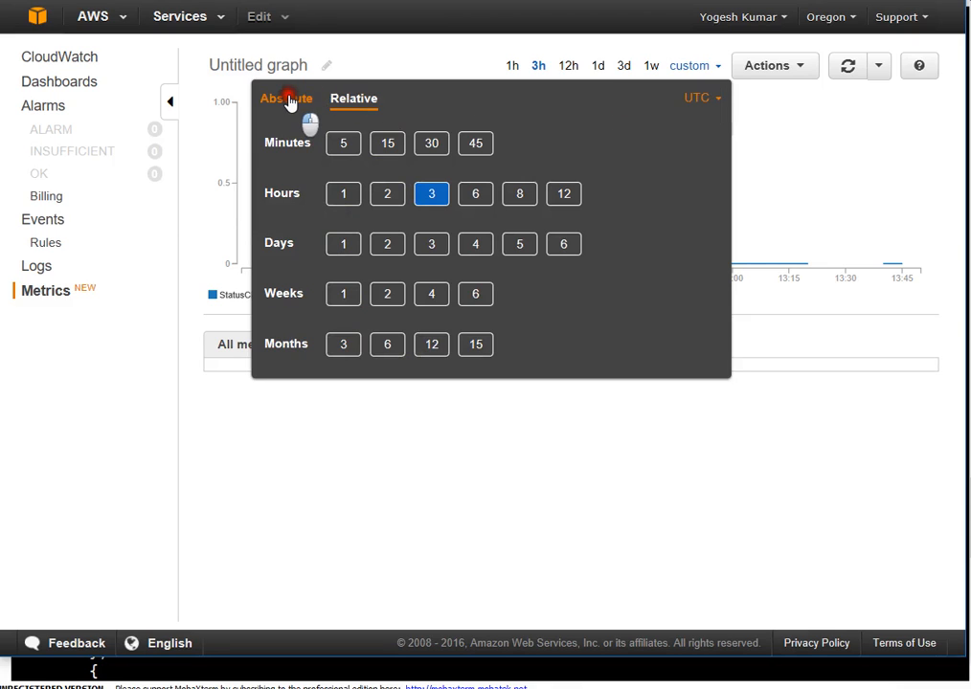
# - View the Absolute October/November 2016 calendars, then cancel to keep the 3-hour range
pyautogui.click(286, 99)
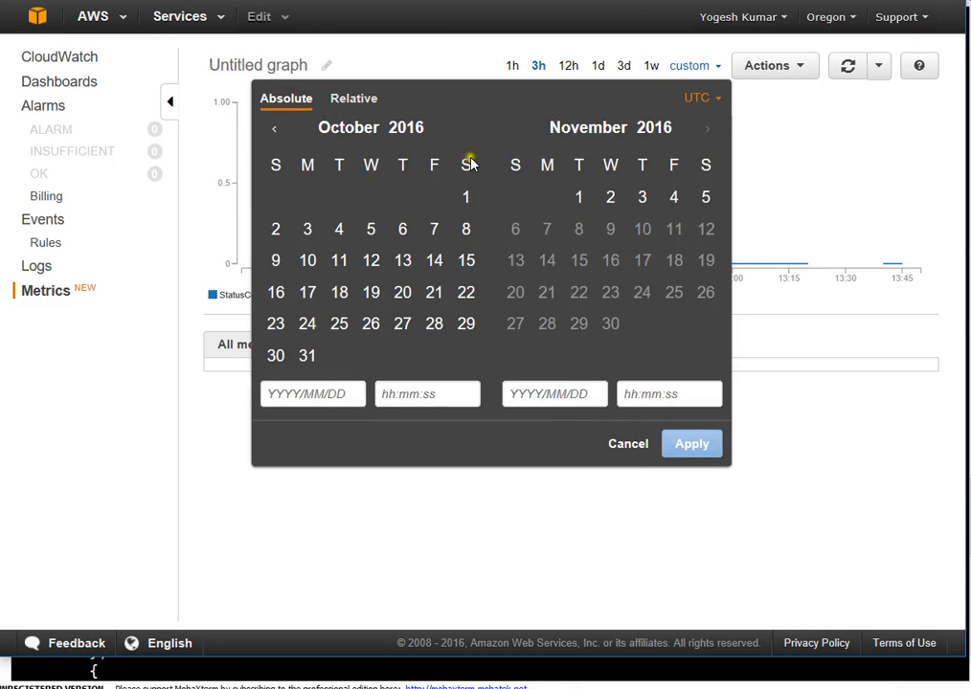
pyautogui.moveTo(390, 182)
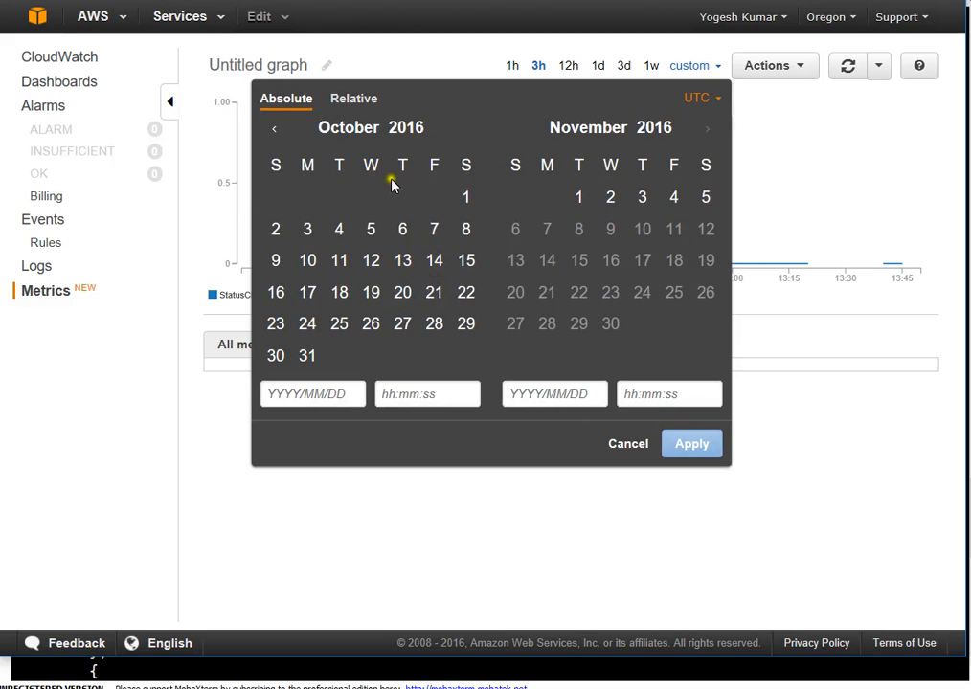
pyautogui.moveTo(356, 176)
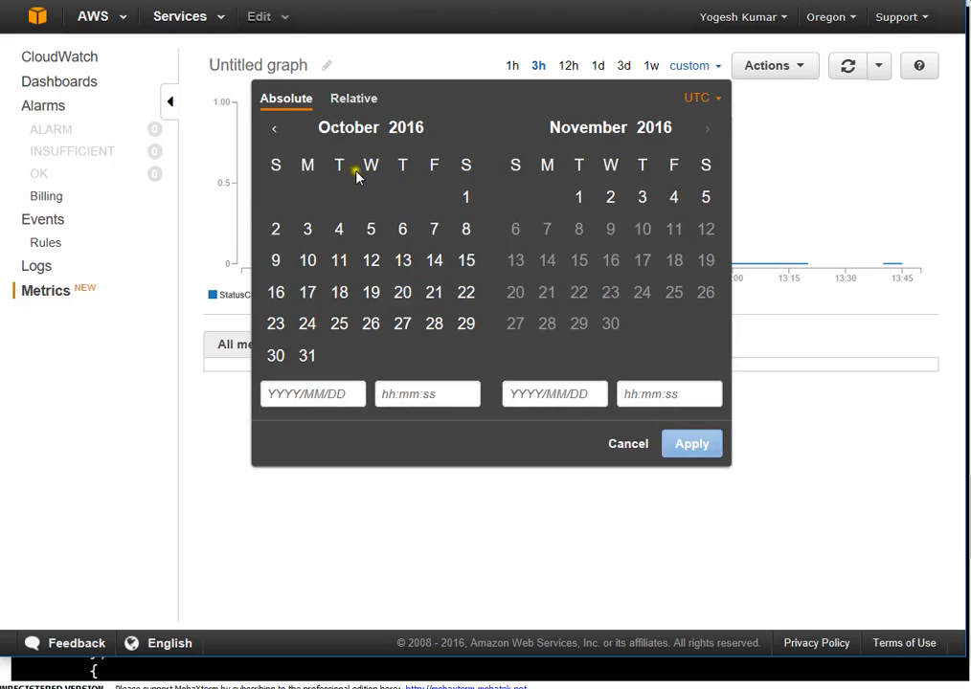
pyautogui.moveTo(479, 383)
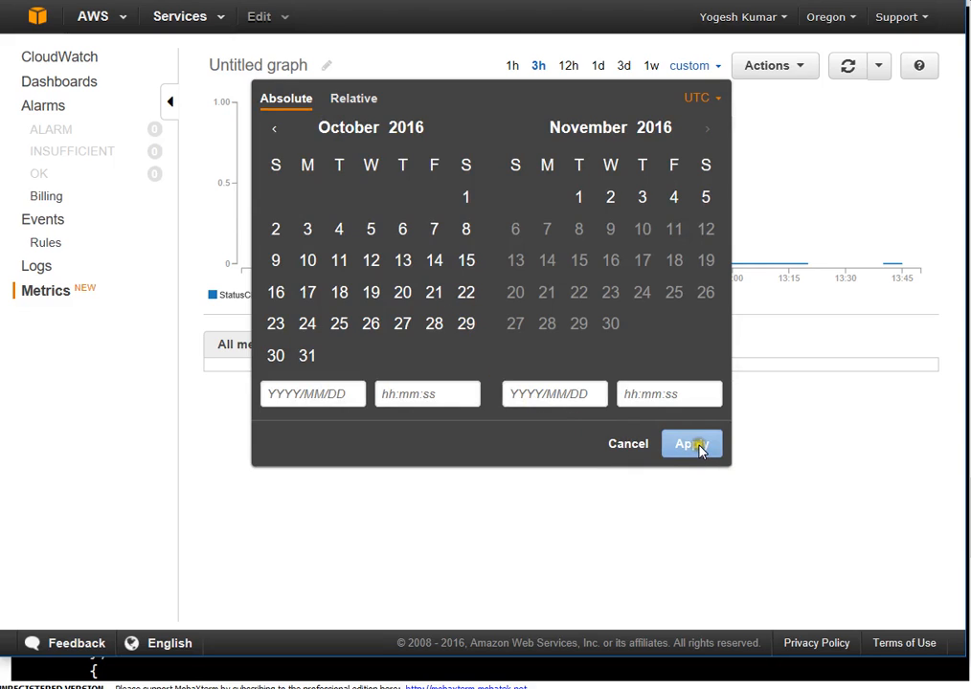
pyautogui.moveTo(628, 445)
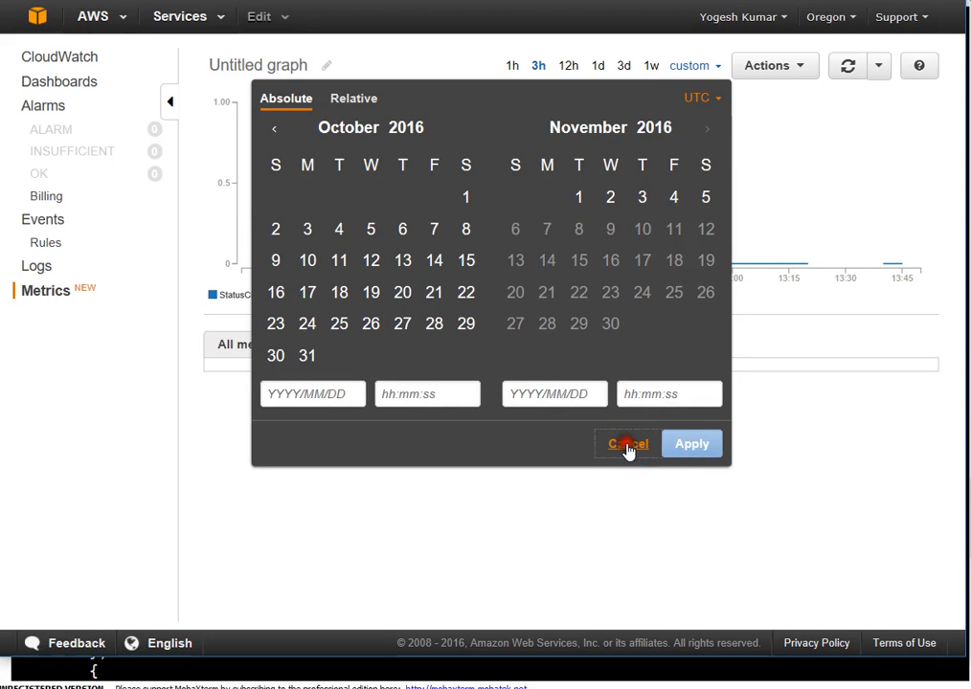
pyautogui.click(626, 444)
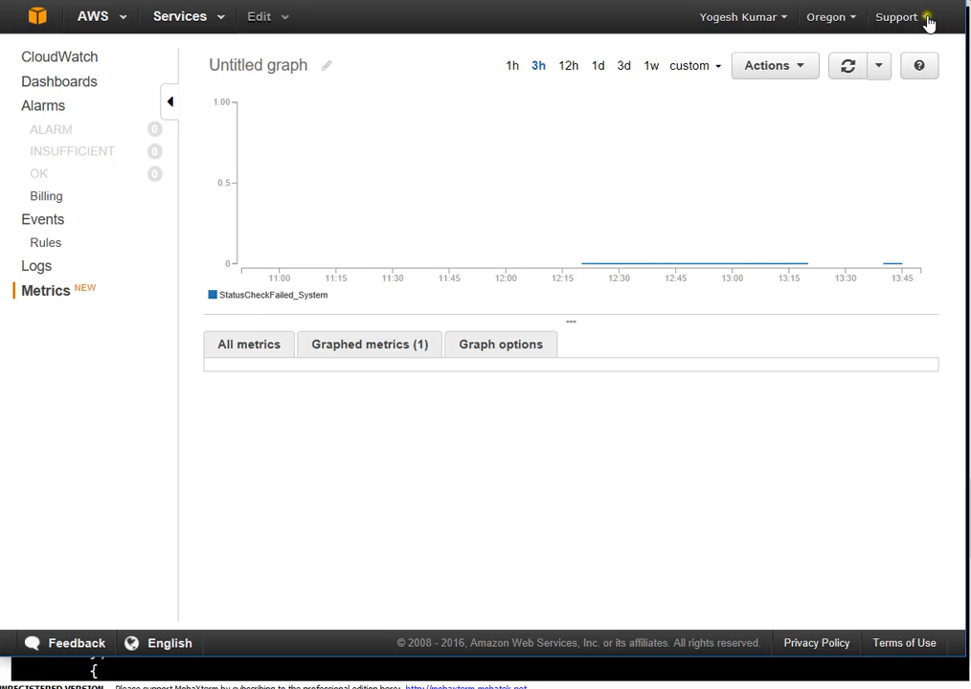